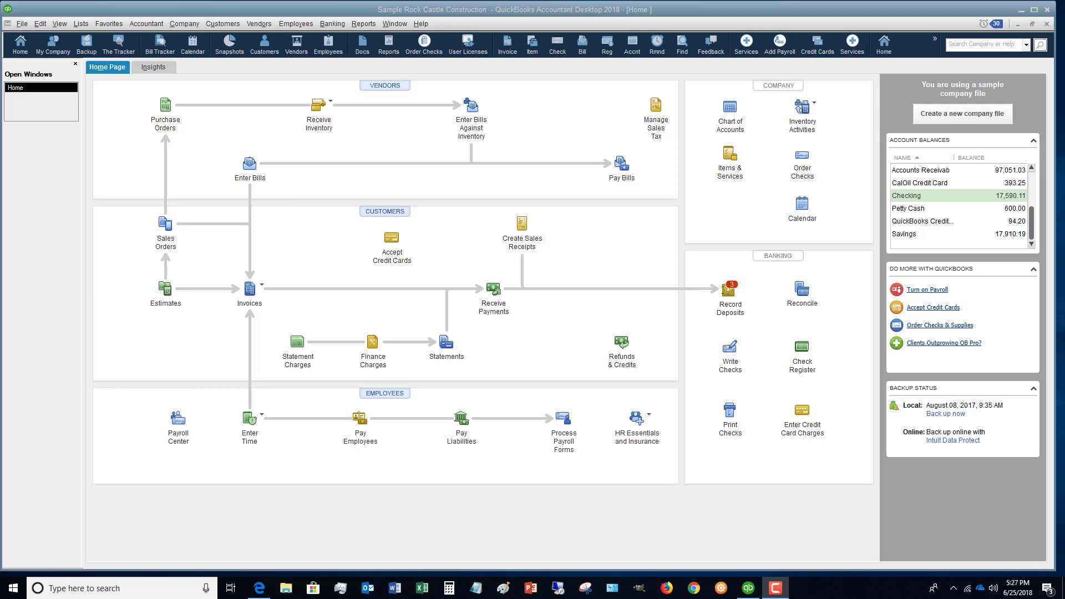
pyautogui.moveTo(363, 257)
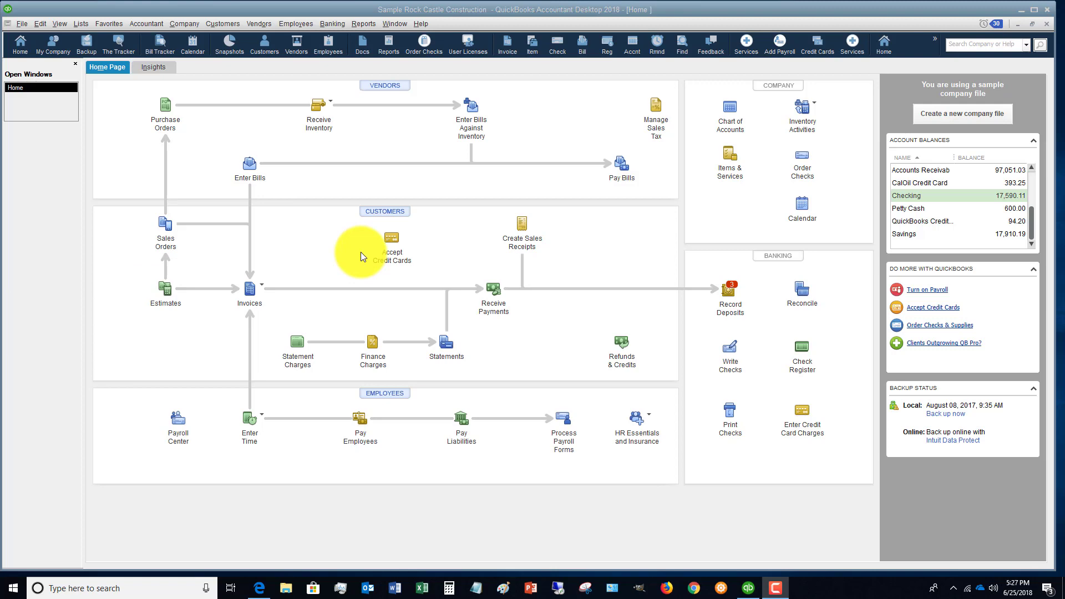
pyautogui.moveTo(222, 24)
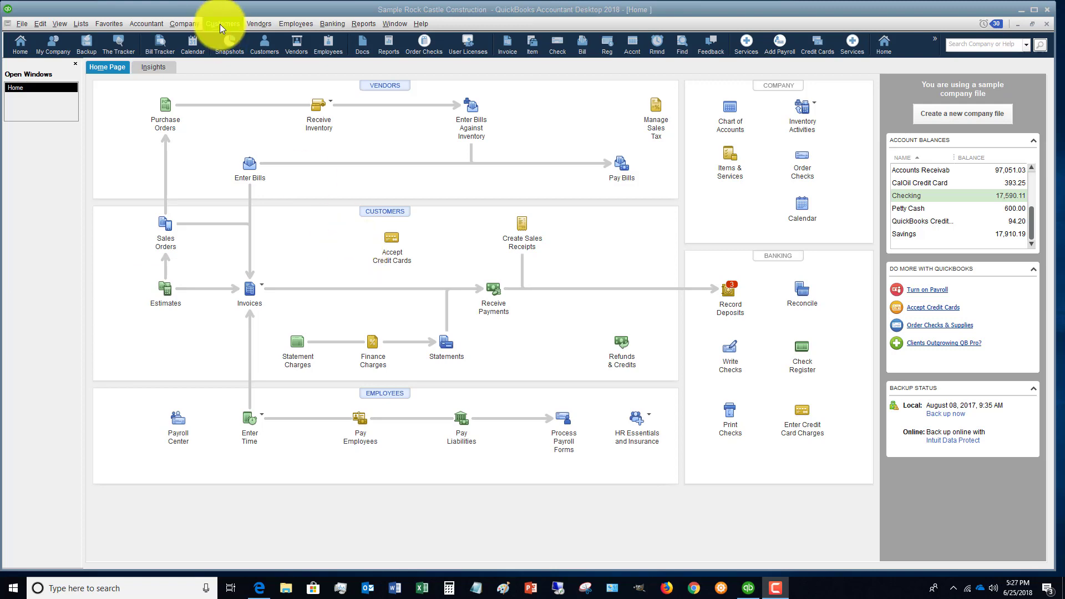
# - Open the Customers menu from the menu bar
pyautogui.click(223, 23)
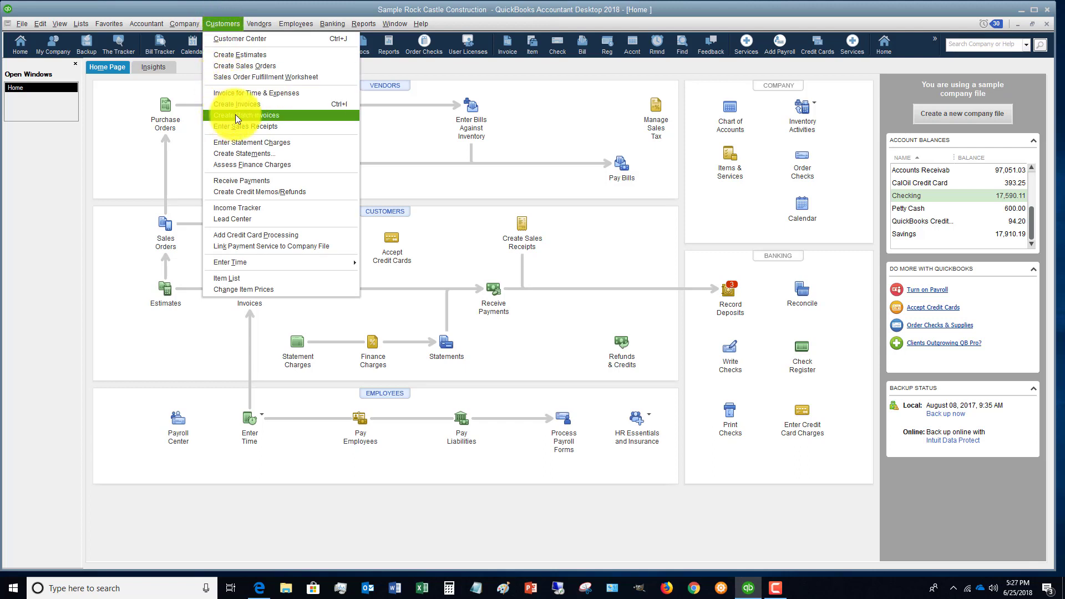
# - Start Create Batch Invoices from the Customers menu
pyautogui.click(251, 115)
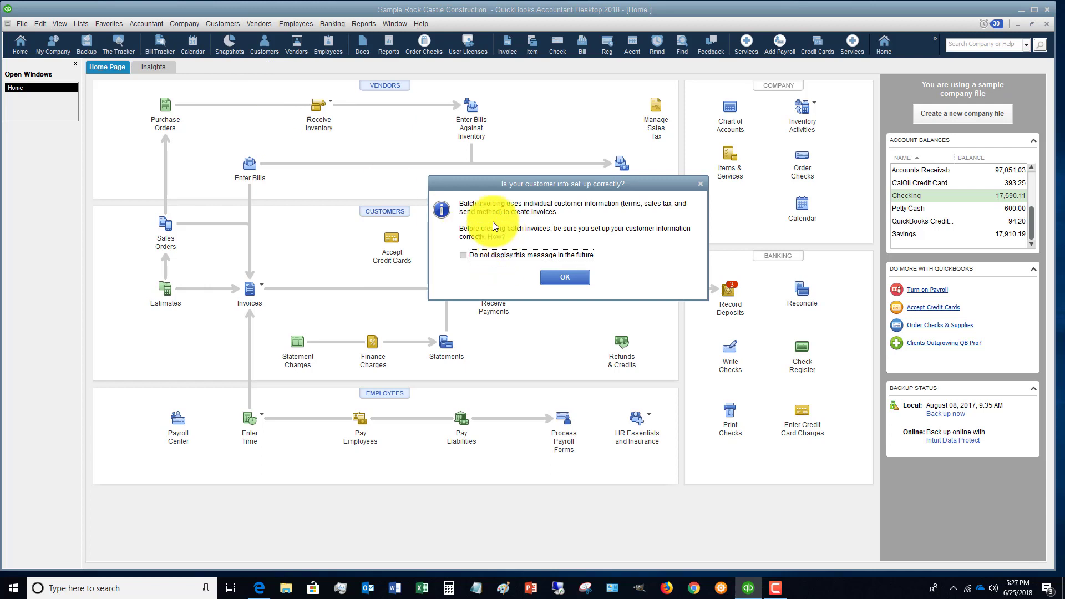
pyautogui.moveTo(635, 213)
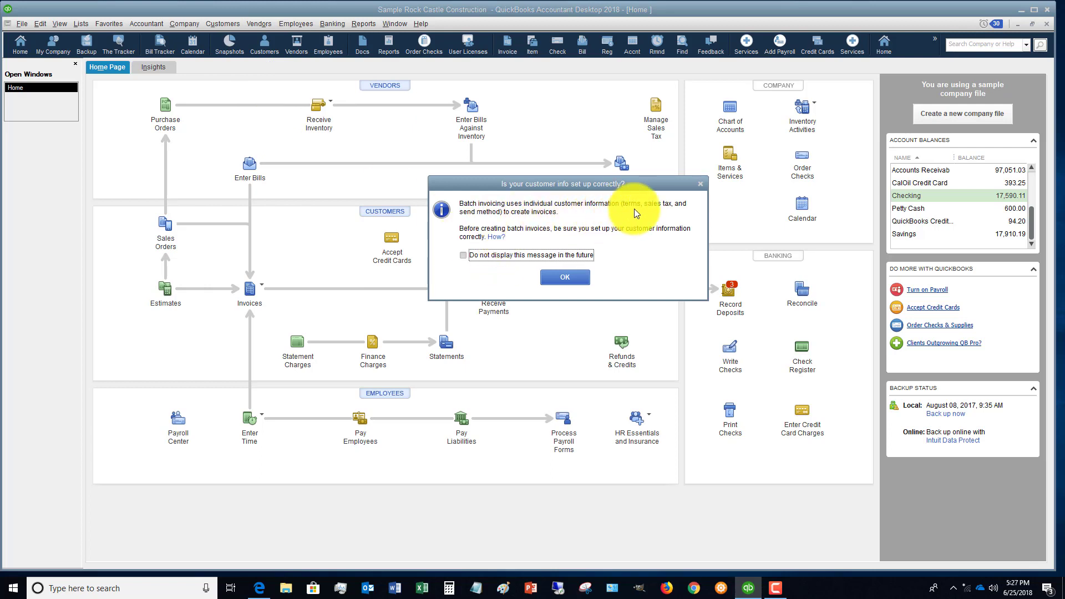
pyautogui.moveTo(539, 241)
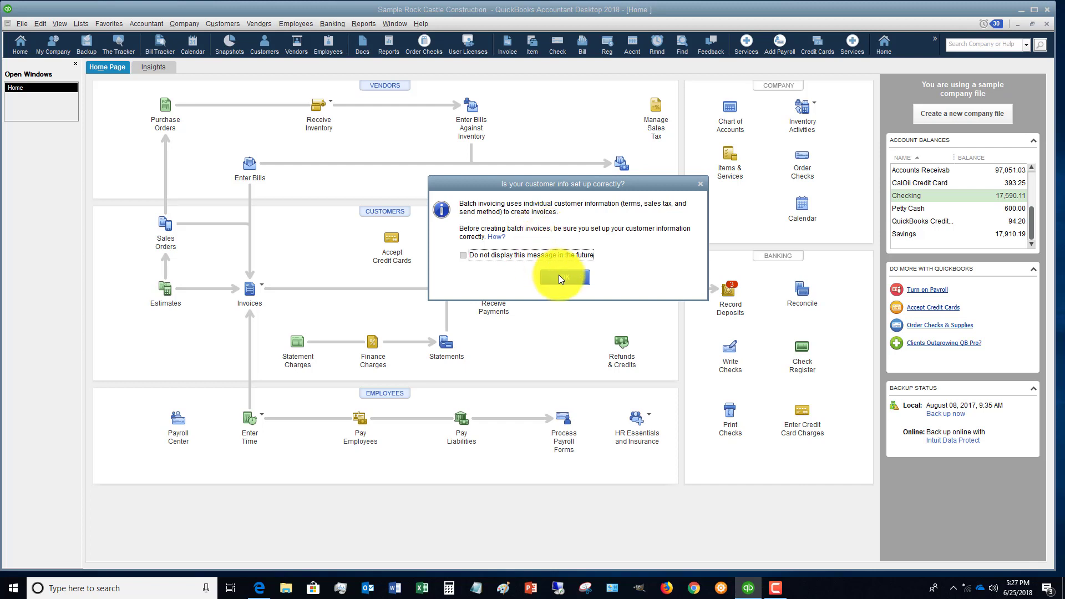
# - Dismiss the customer-information notice and scroll through the step 1 Search Results list
pyautogui.click(558, 277)
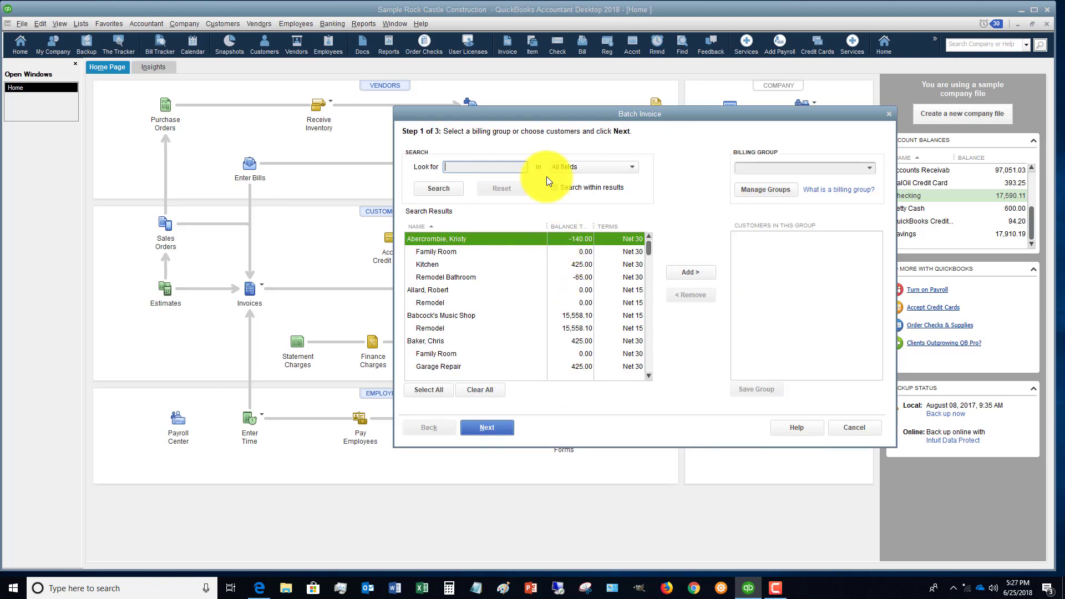
pyautogui.moveTo(523, 142)
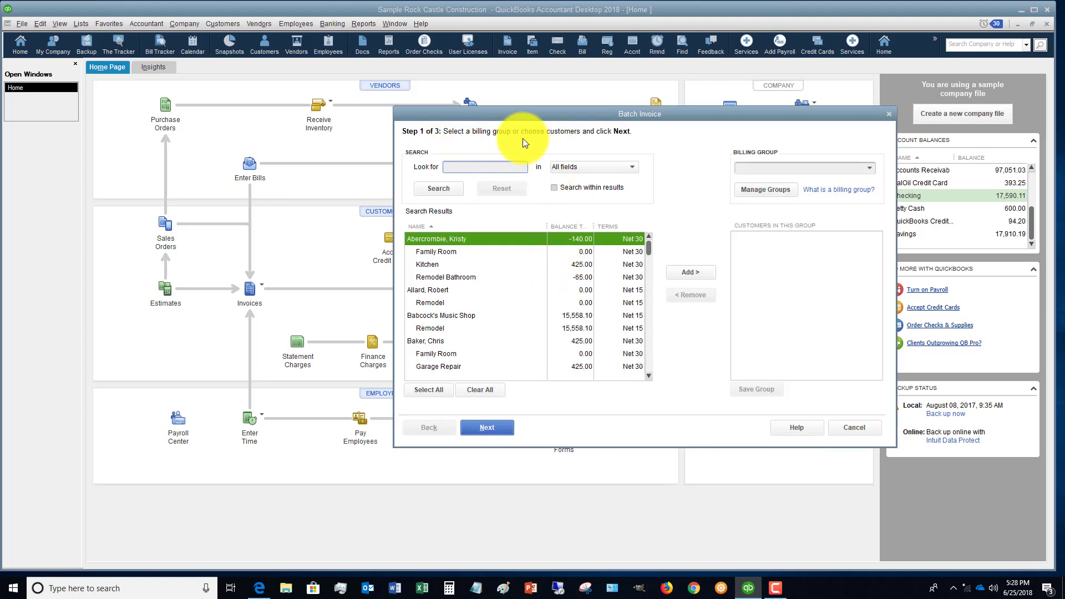
pyautogui.moveTo(578, 148)
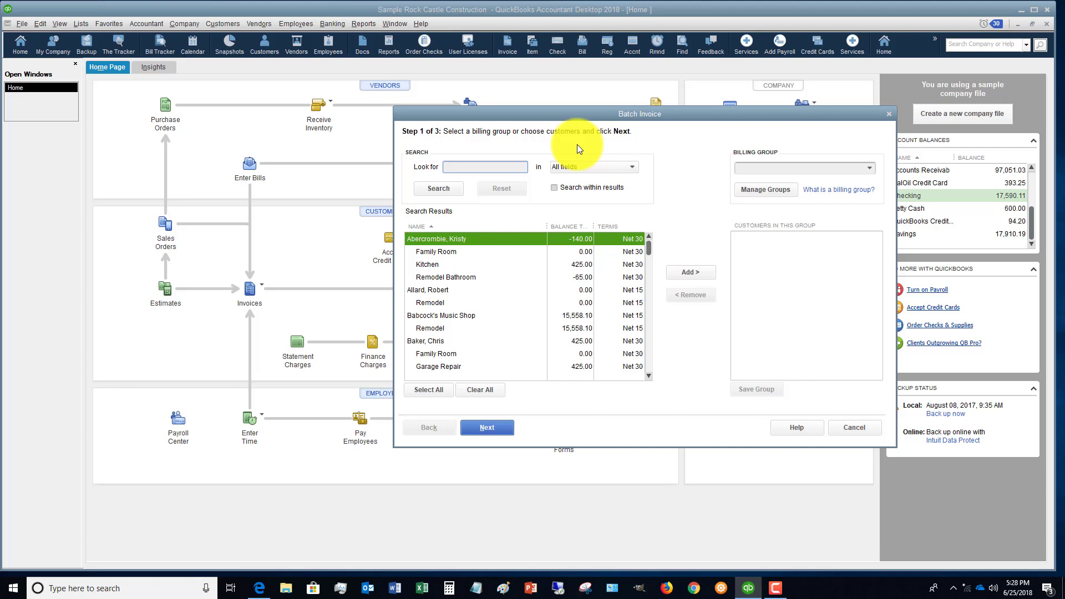
pyautogui.moveTo(538, 156)
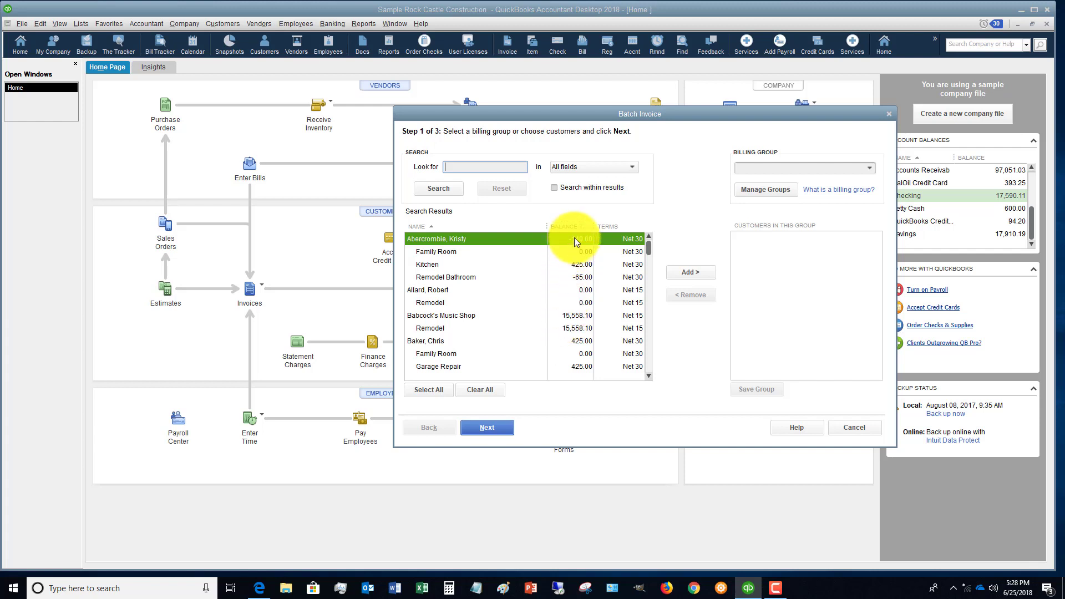
pyautogui.moveTo(572, 332)
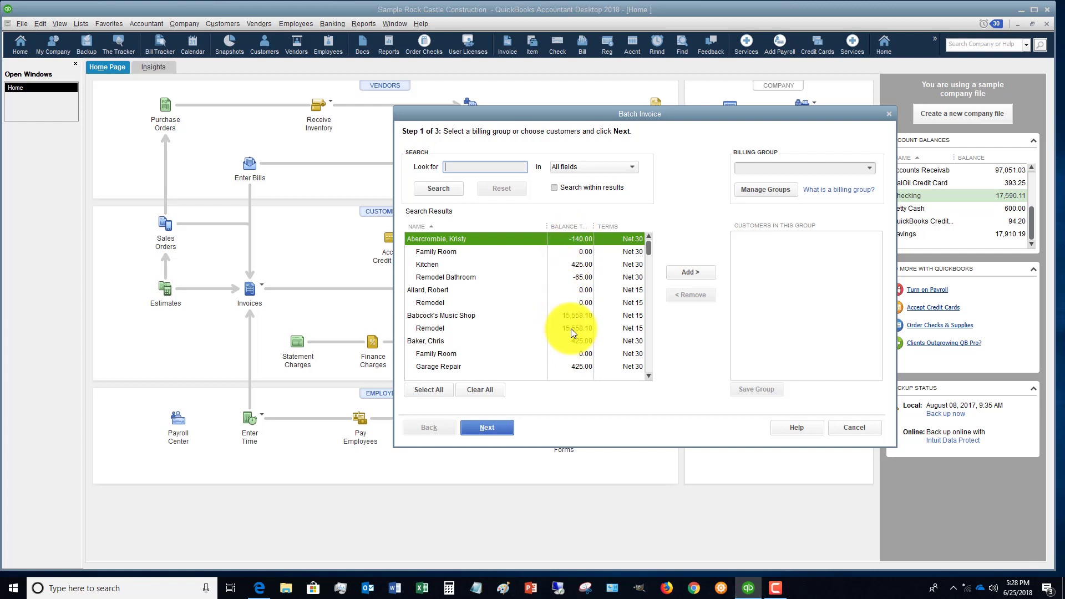
pyautogui.scroll(-3)
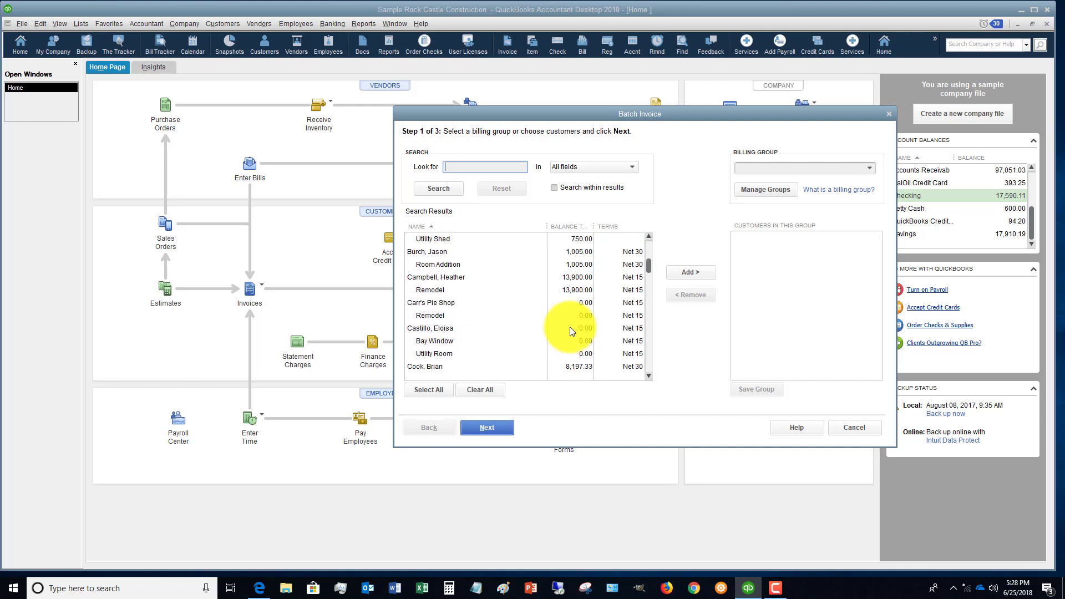
pyautogui.moveTo(572, 294)
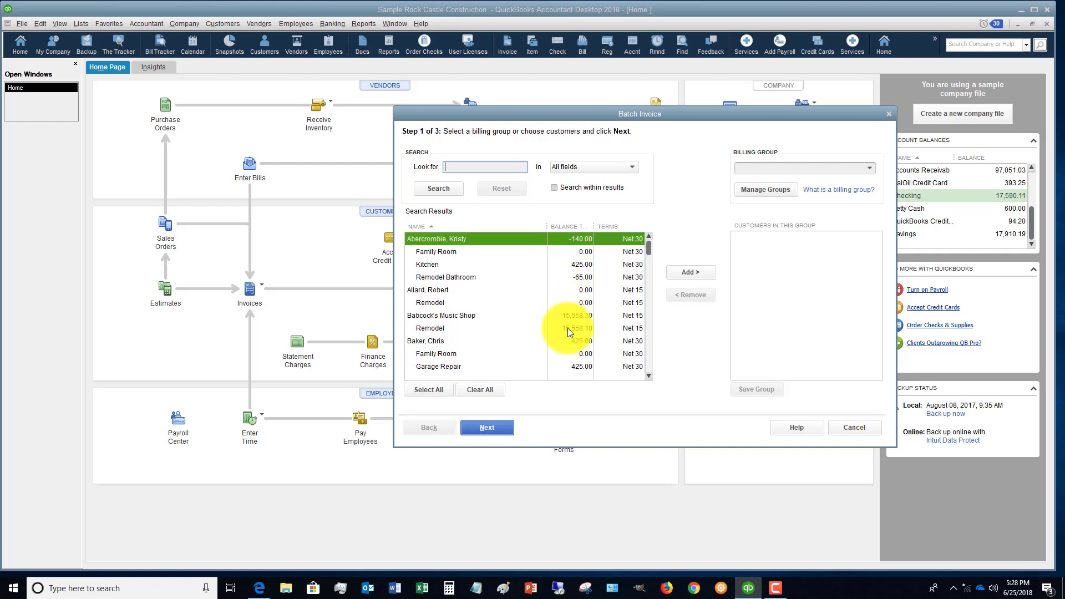
pyautogui.moveTo(581, 262)
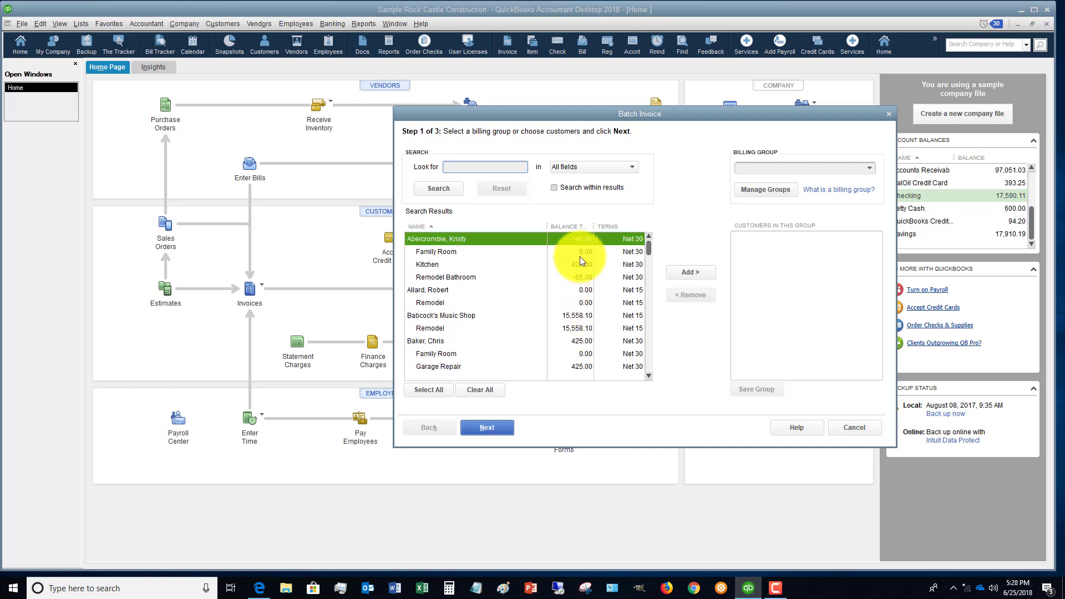
pyautogui.moveTo(529, 266)
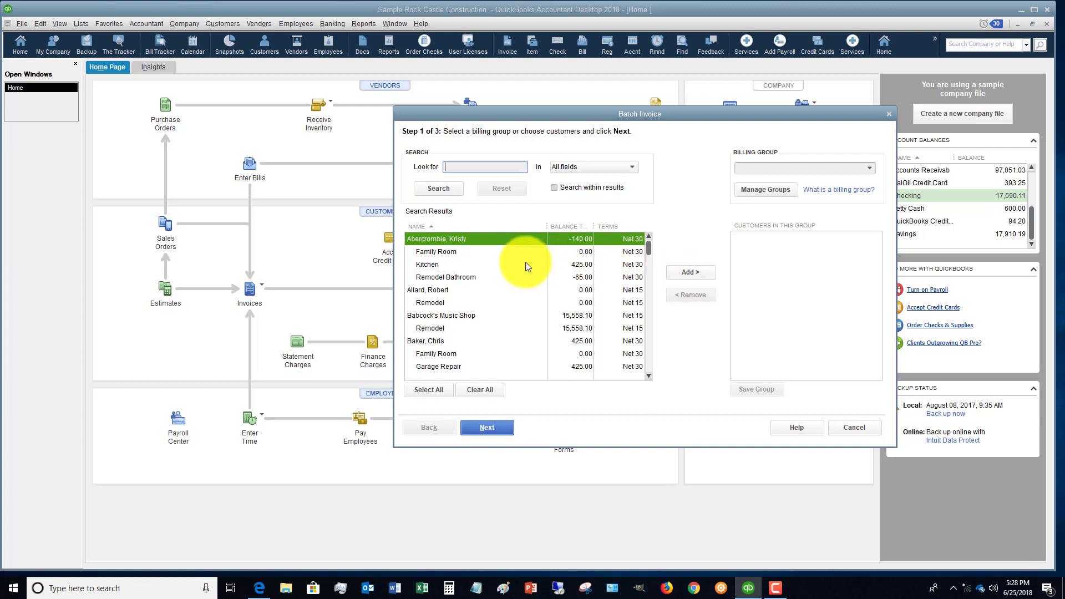
# - Add the Remodel, Family Room, Repairs and Home Remodel jobs to the group, then advance
pyautogui.click(430, 302)
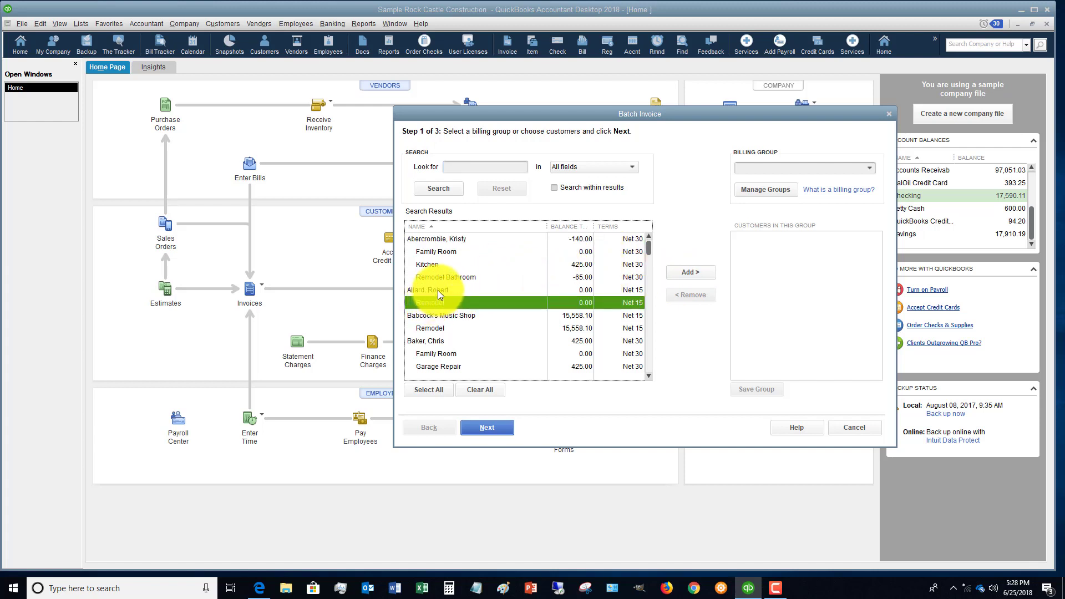
pyautogui.click(690, 272)
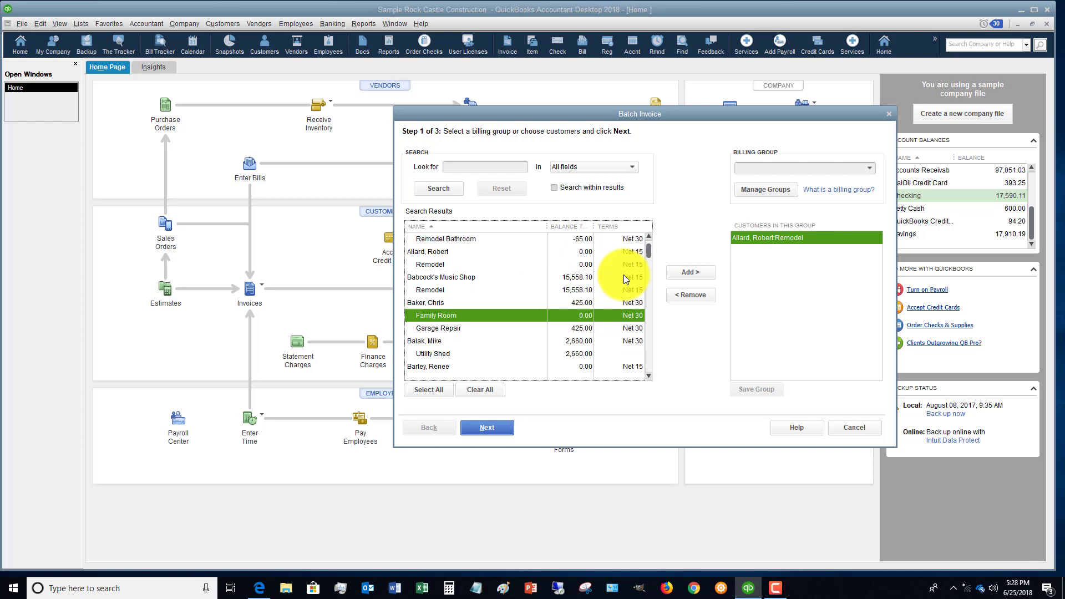
pyautogui.click(690, 272)
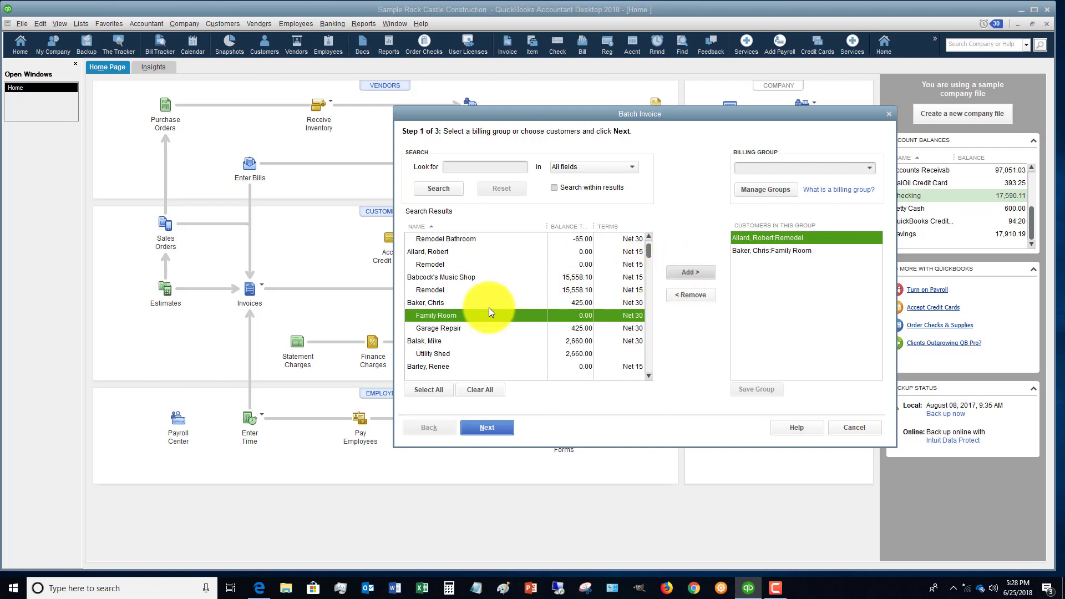
pyautogui.scroll(-3)
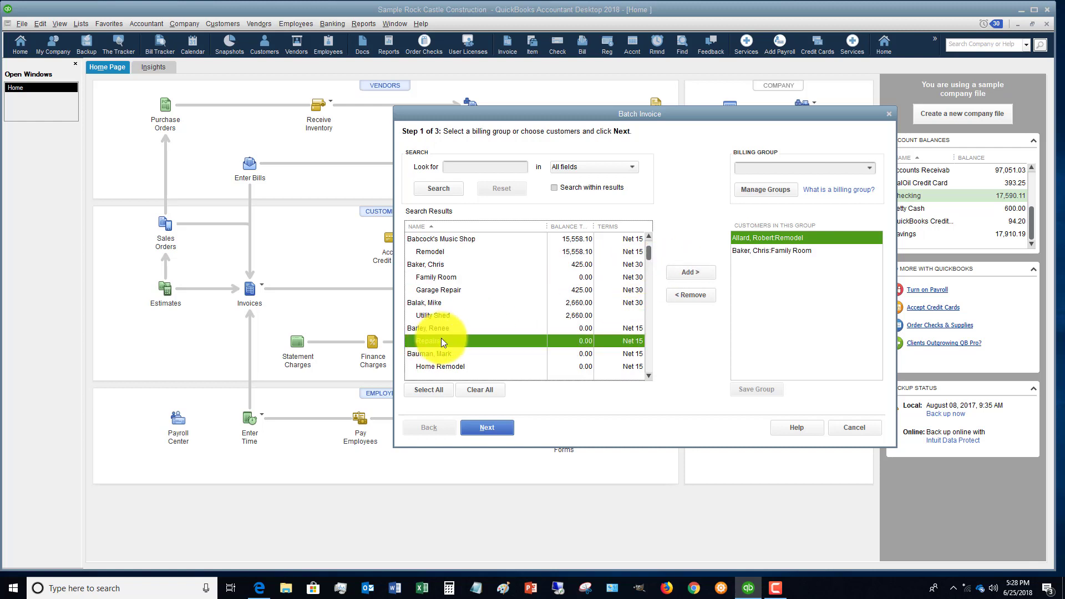
pyautogui.click(690, 272)
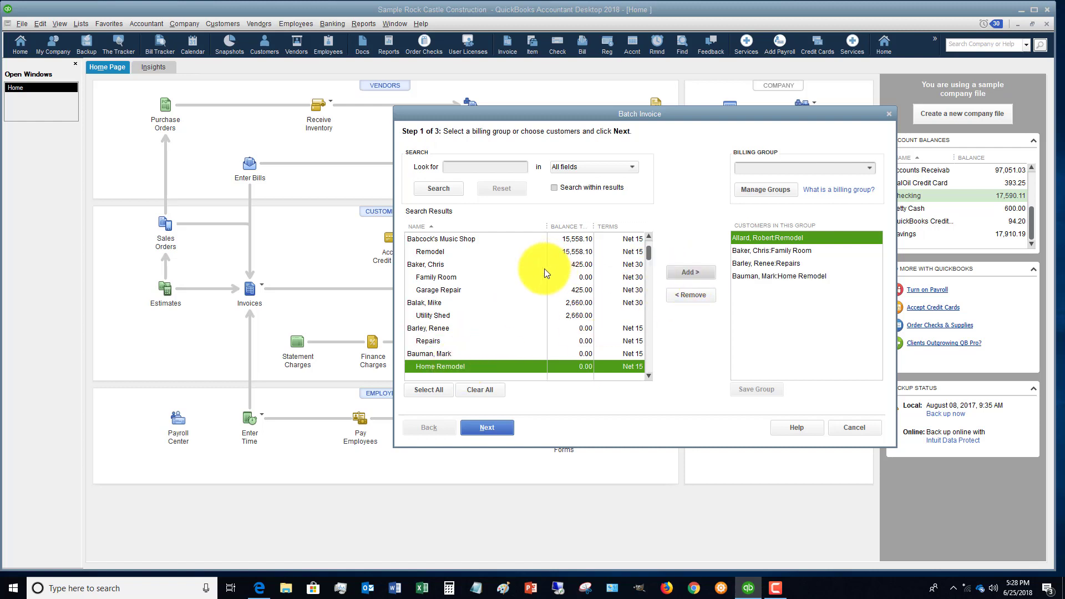
pyautogui.scroll(-3)
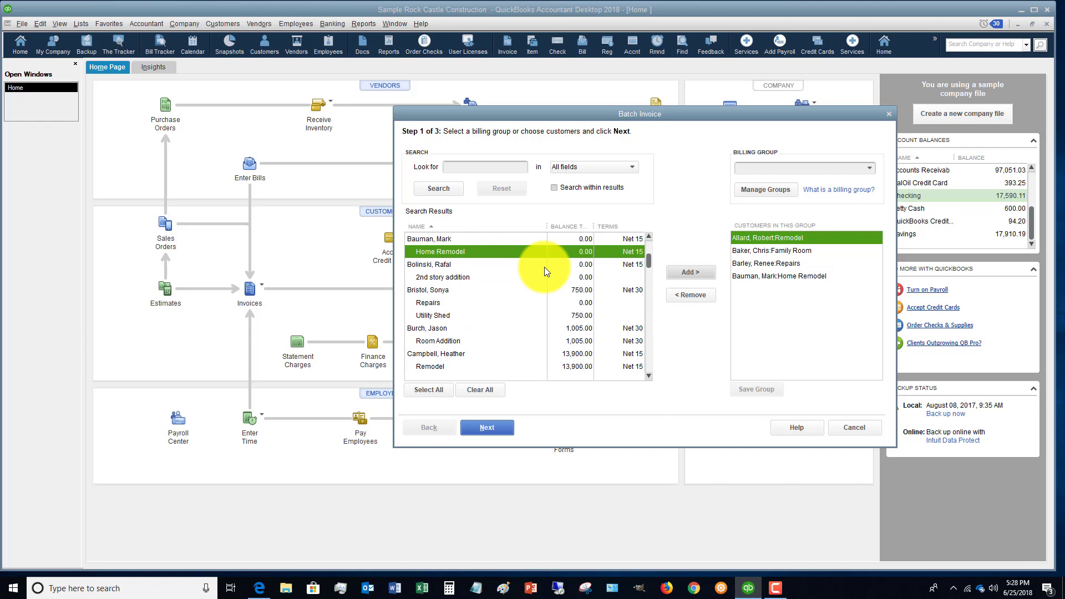
pyautogui.click(487, 427)
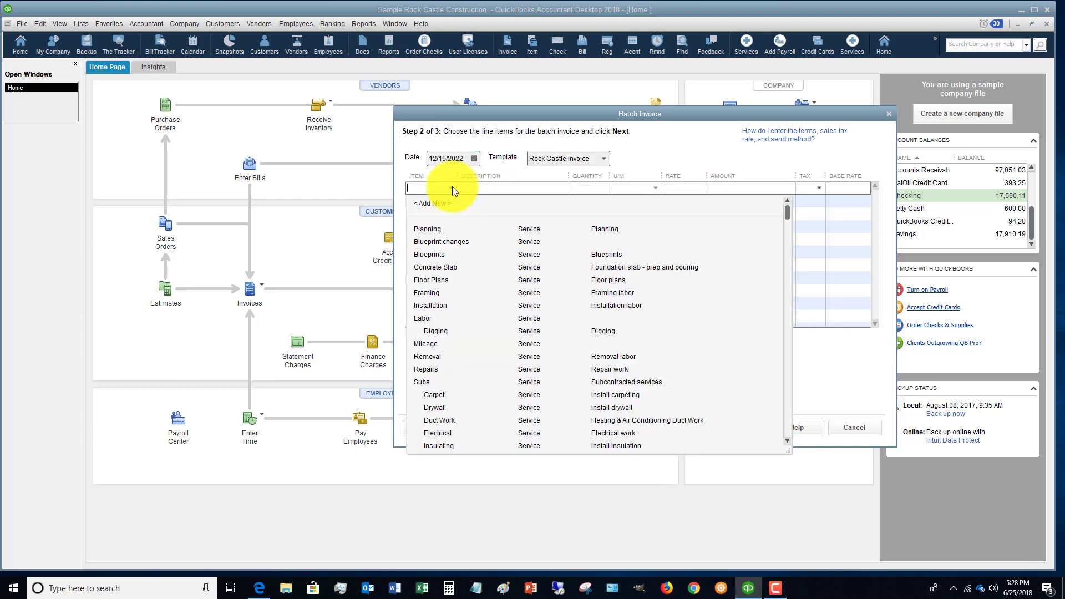
pyautogui.moveTo(442, 242)
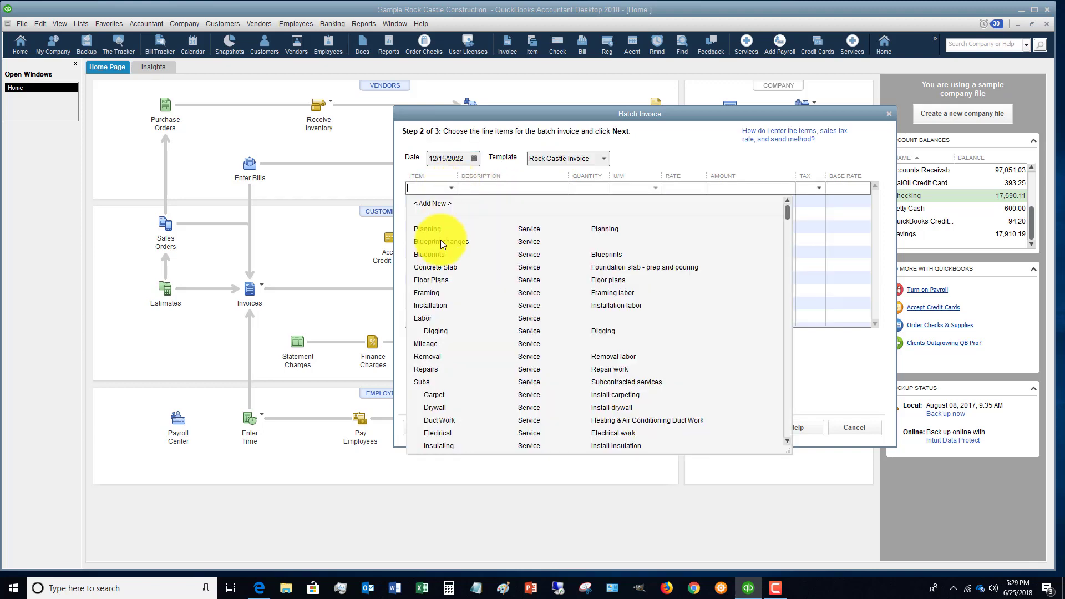
pyautogui.moveTo(431, 231)
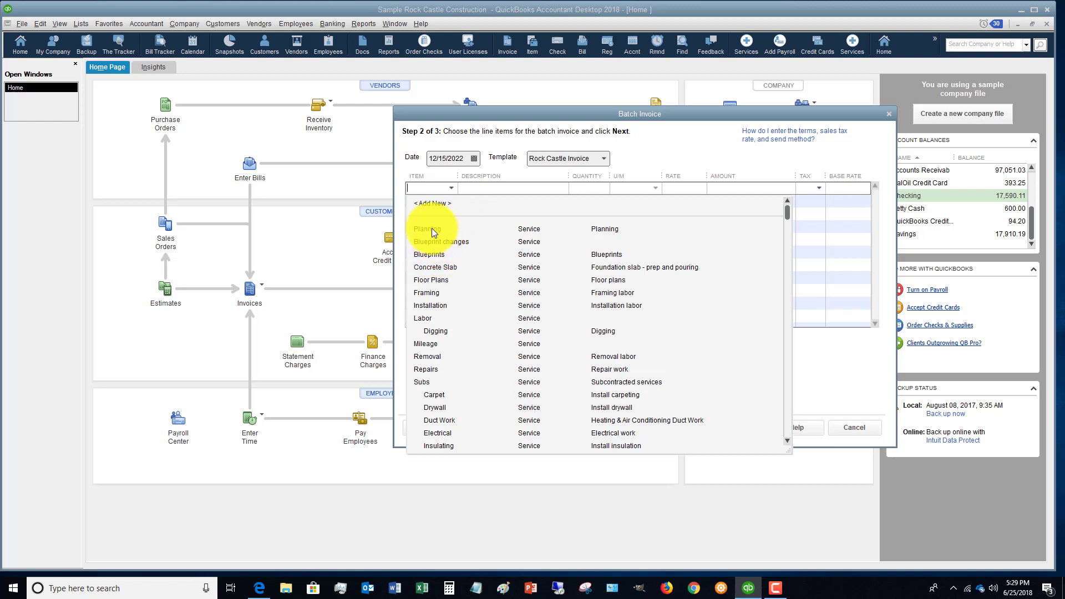
# - Enter Planning and Installation as the first two invoice line items
pyautogui.click(426, 228)
pyautogui.write('5')
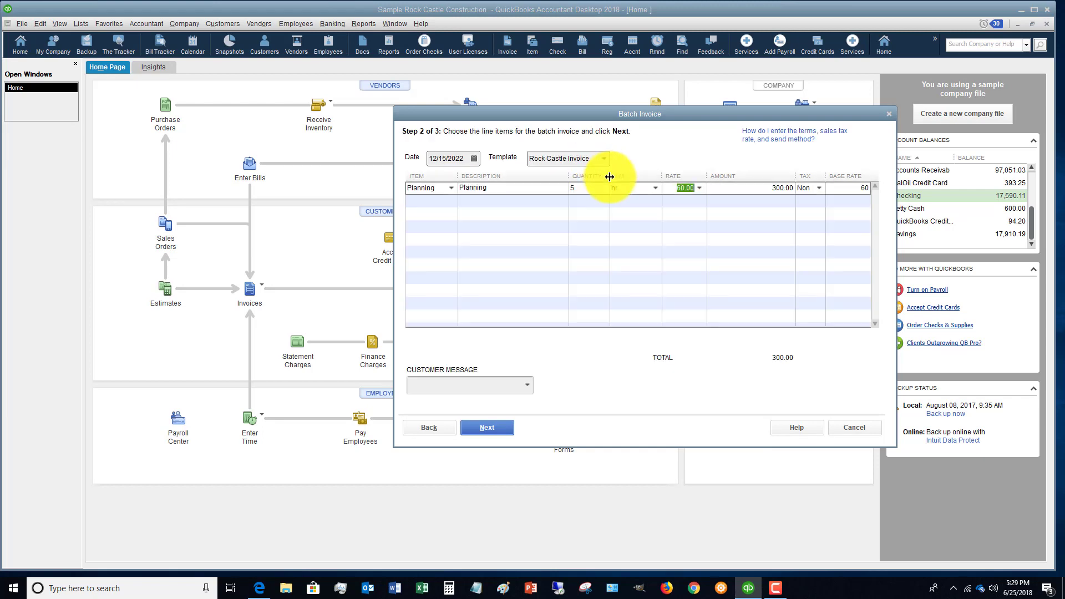
pyautogui.click(428, 201)
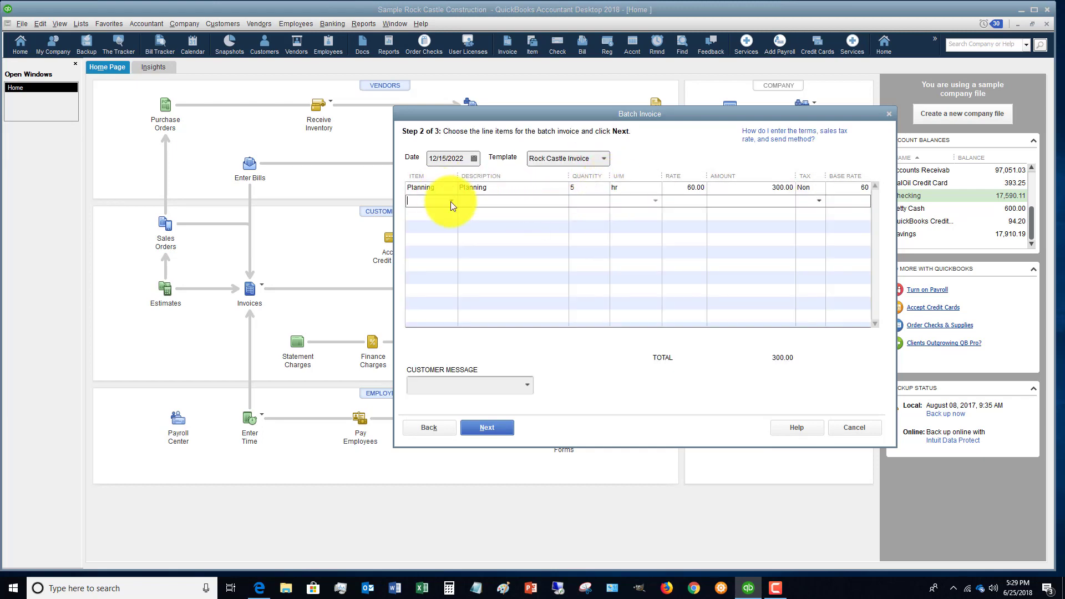
pyautogui.click(450, 201)
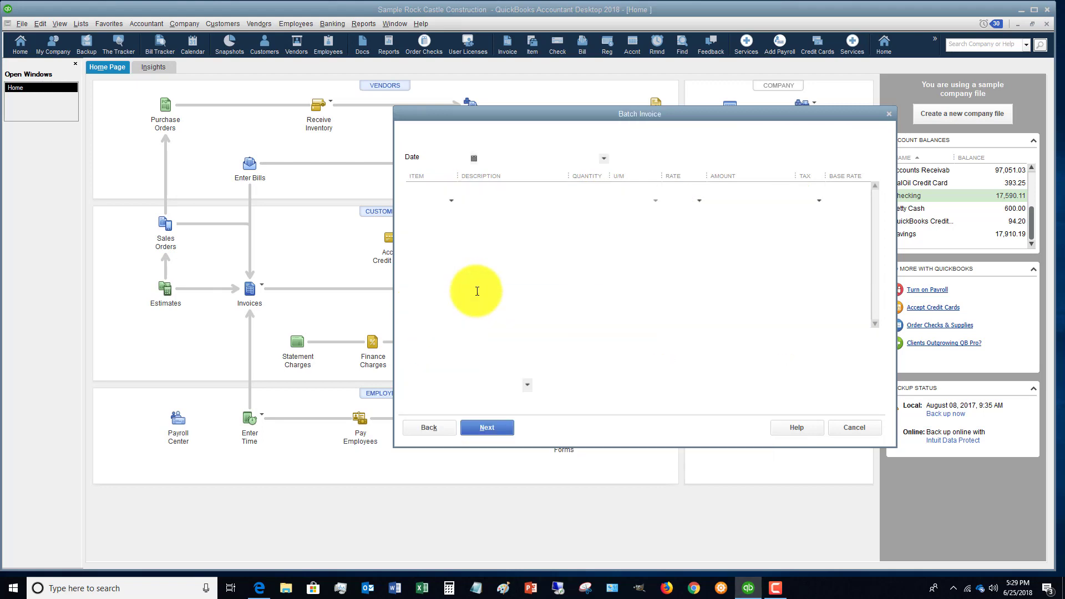
pyautogui.click(487, 427)
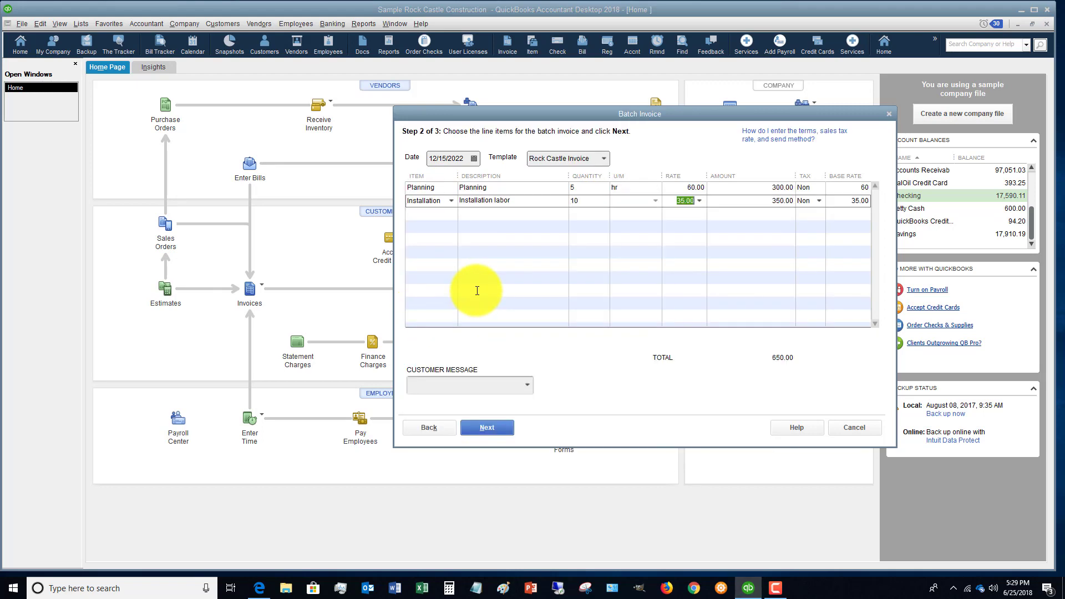
# - Add a Removal line with quantity 20 and the 'pleasure working with you' message
pyautogui.click(430, 213)
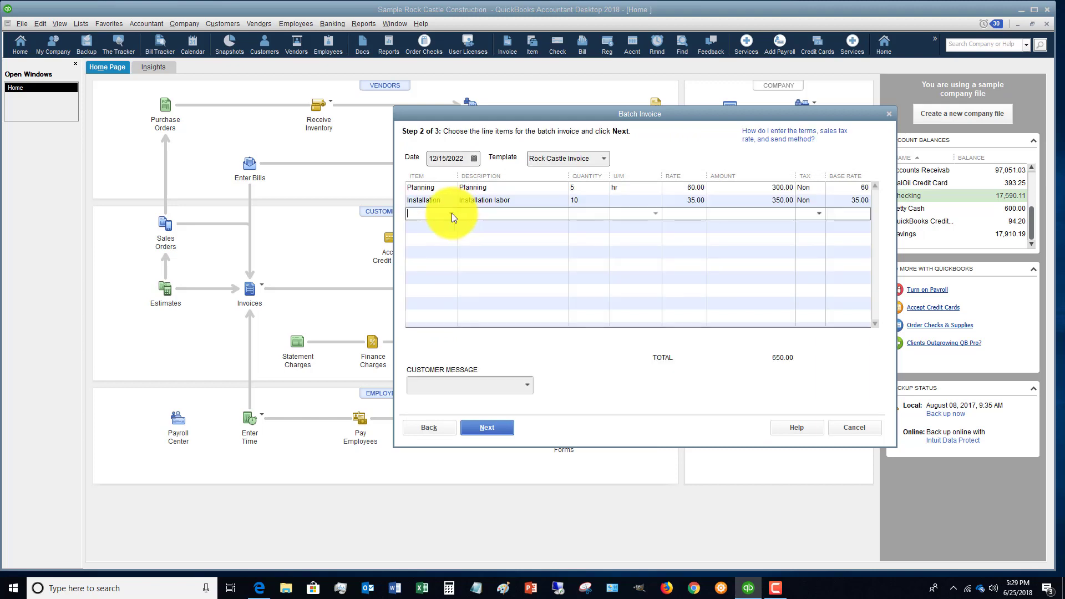
pyautogui.click(447, 213)
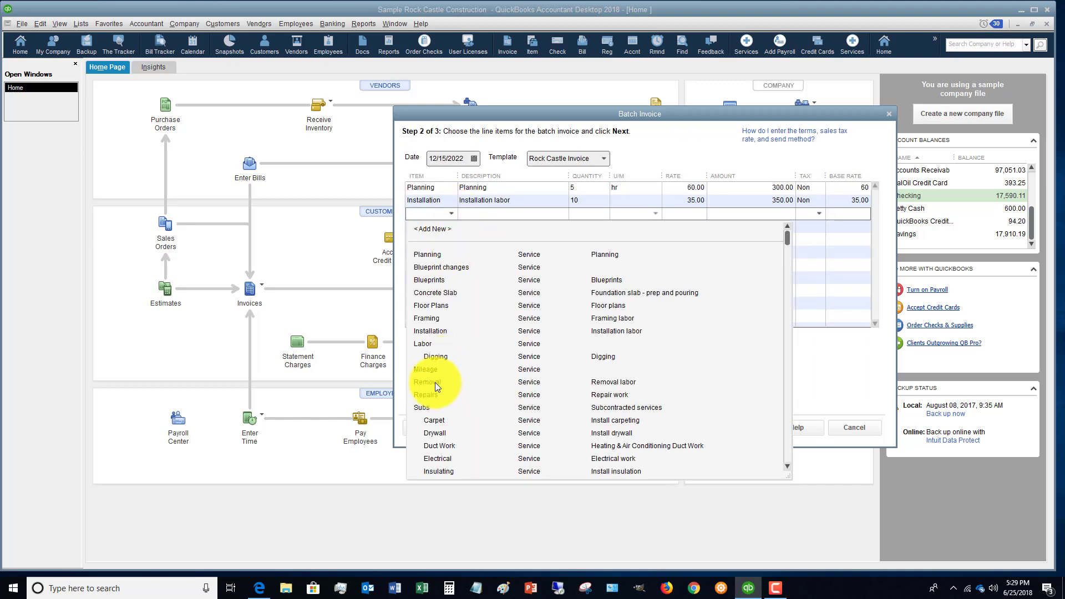
pyautogui.click(426, 381)
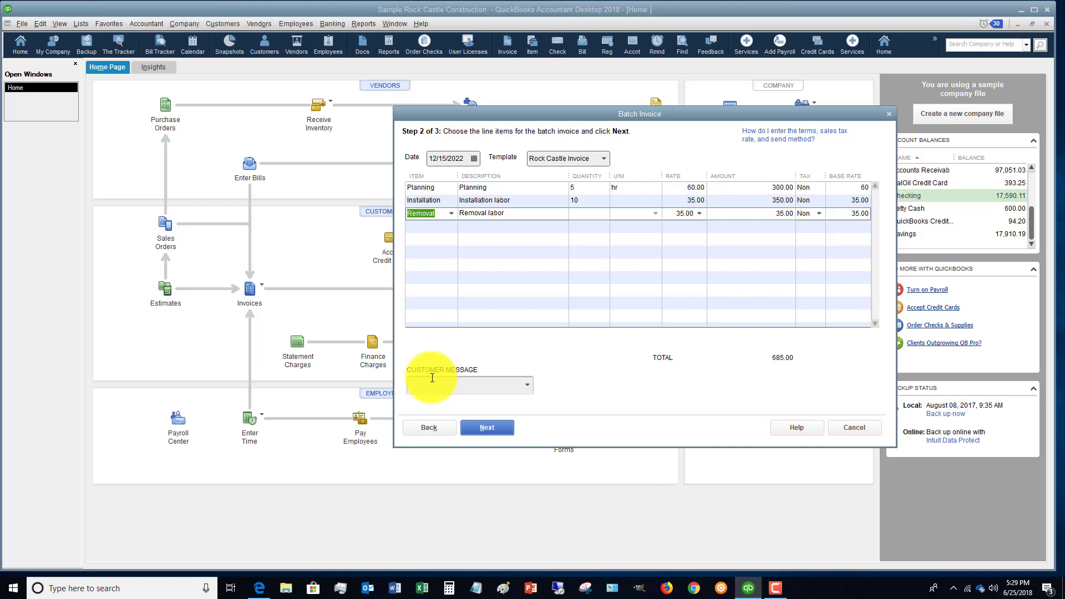
pyautogui.write('20')
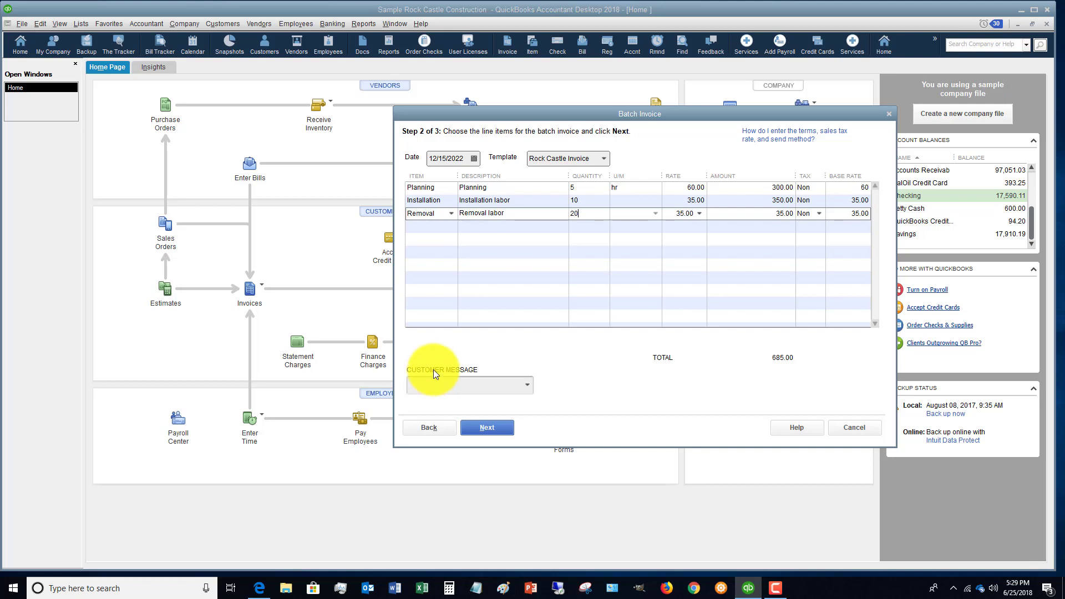
pyautogui.click(684, 212)
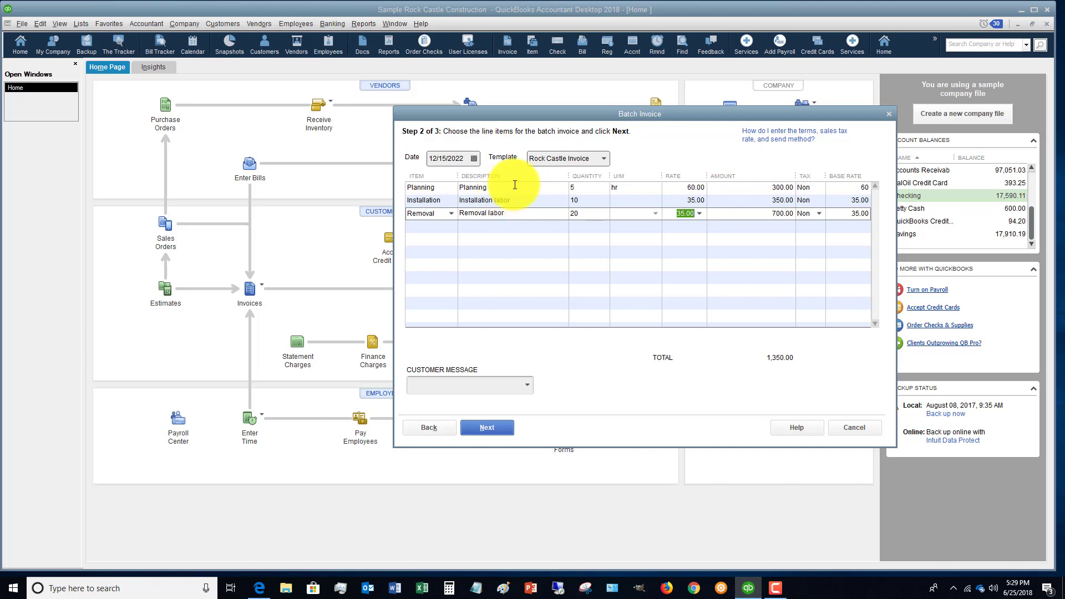
pyautogui.moveTo(529, 198)
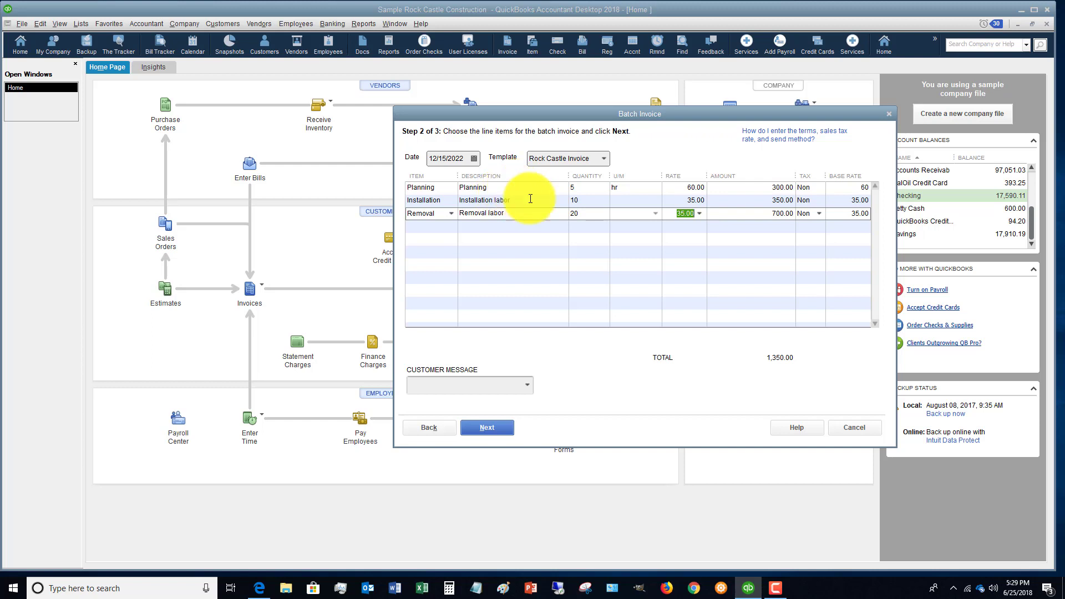
pyautogui.click(526, 385)
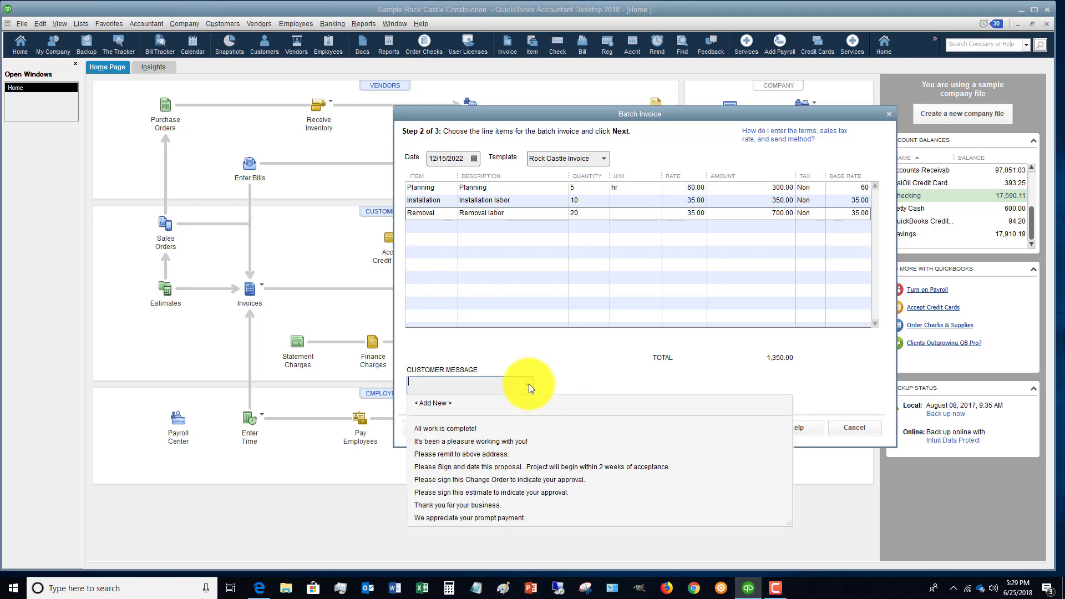
pyautogui.click(469, 441)
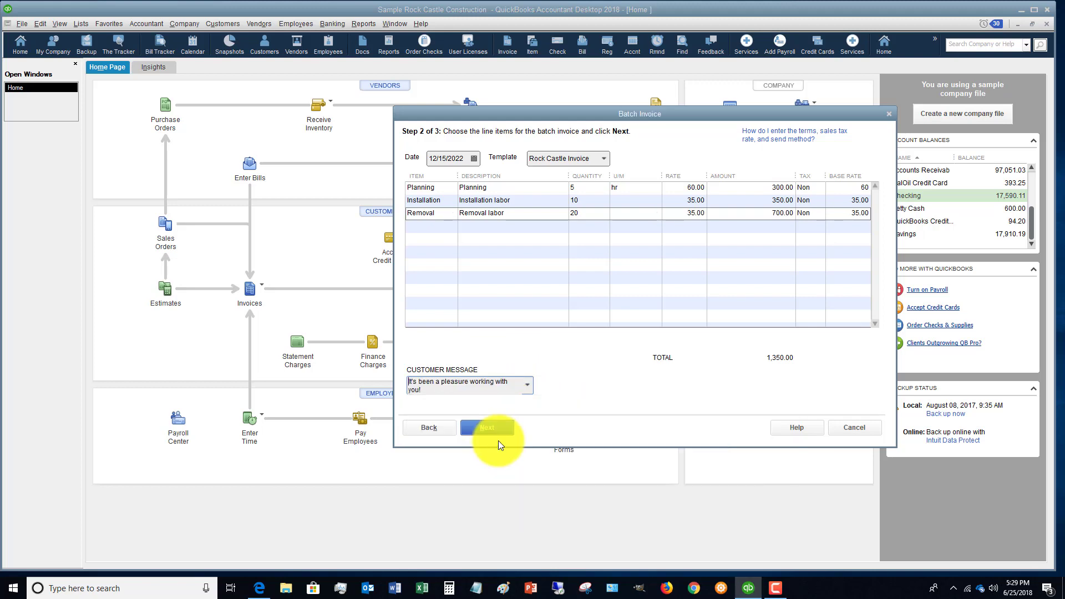
pyautogui.moveTo(490, 430)
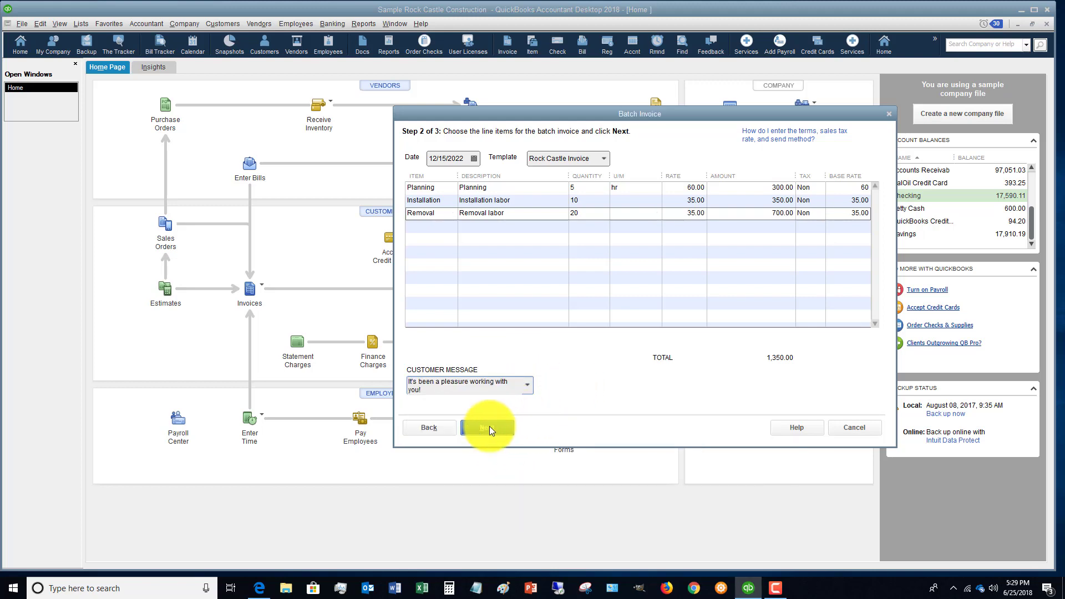
# - Advance to step 3 to review the four 1,350.00 invoices
pyautogui.click(487, 427)
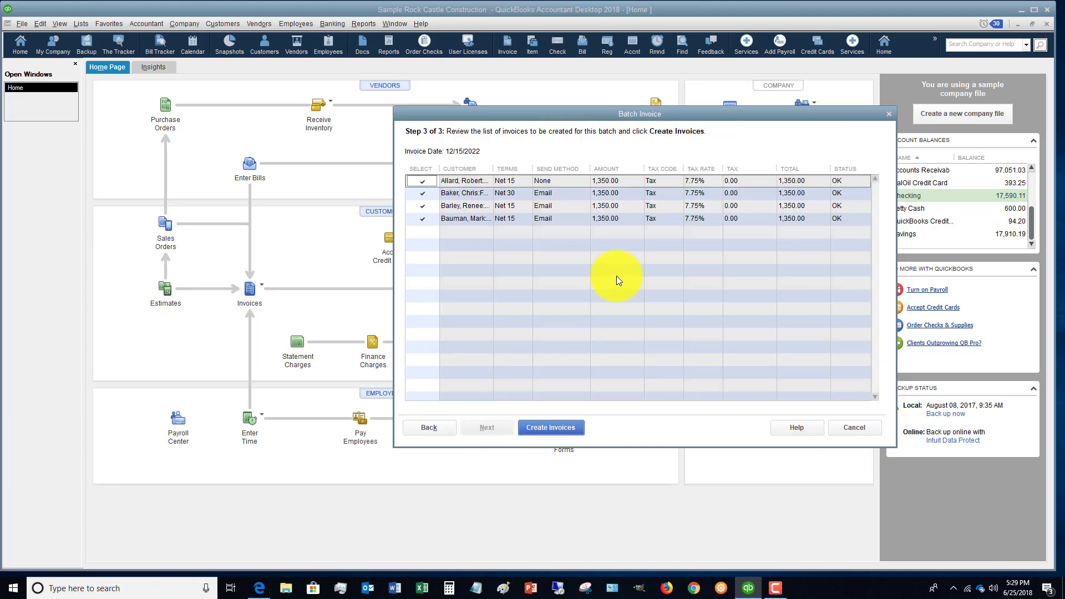
pyautogui.moveTo(637, 206)
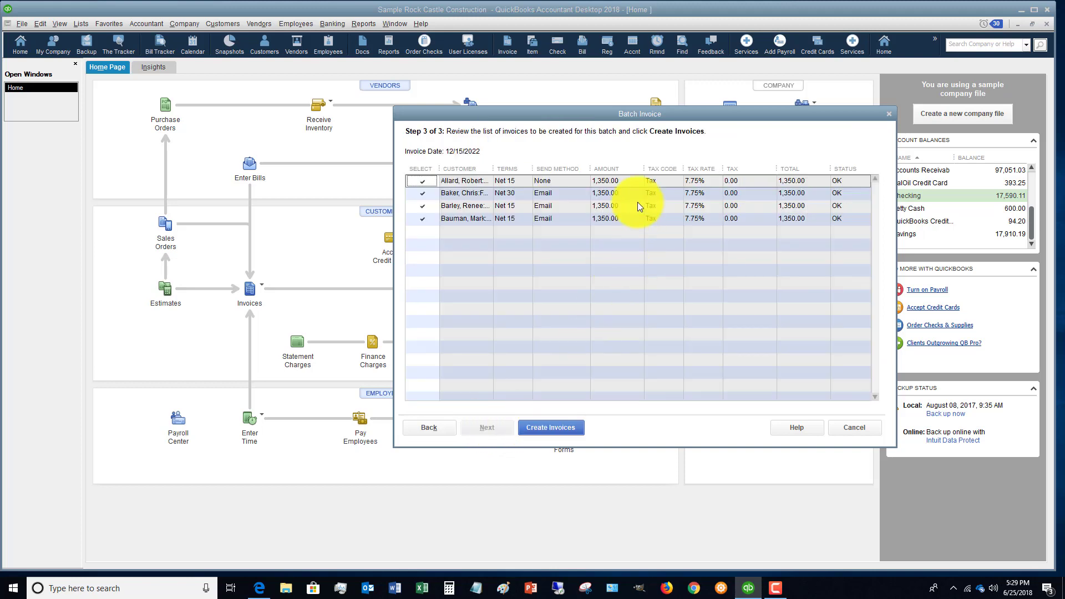
pyautogui.moveTo(621, 146)
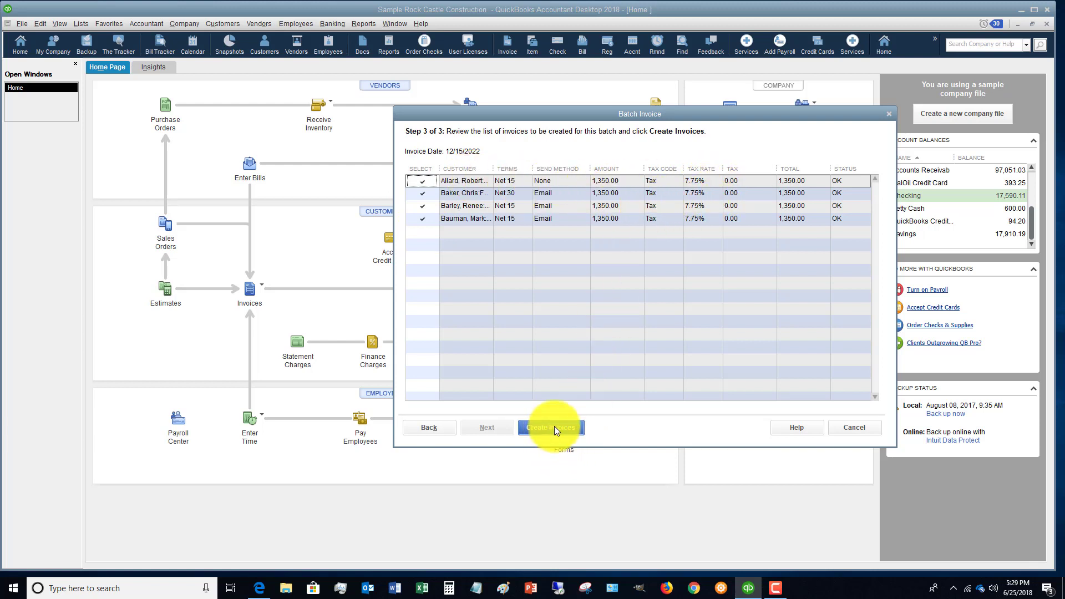
# - Create the four batch invoices and close the Batch Invoice Summary
pyautogui.click(550, 428)
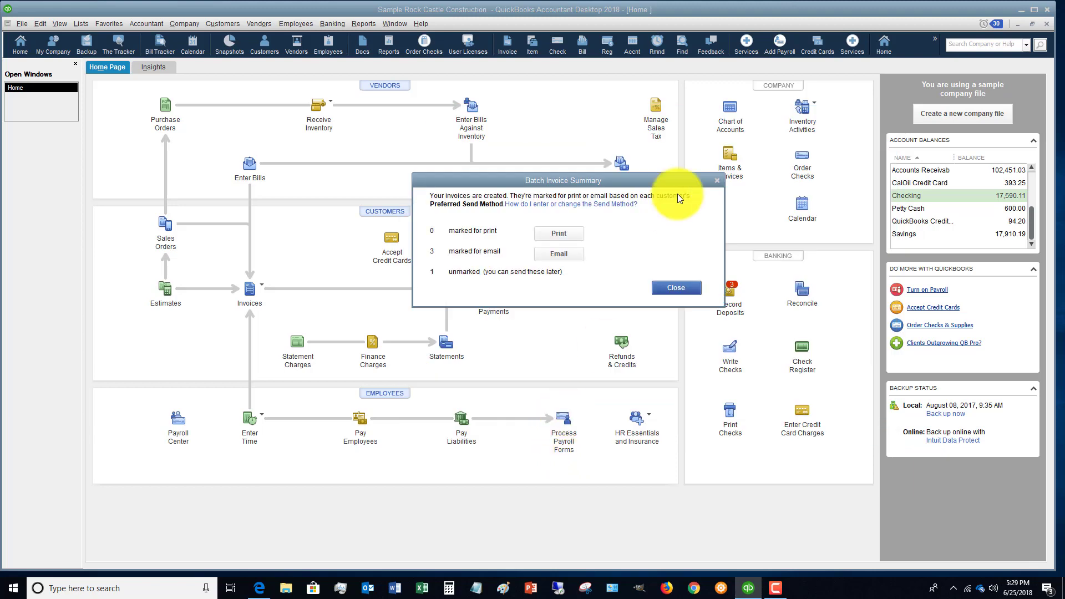
pyautogui.moveTo(517, 217)
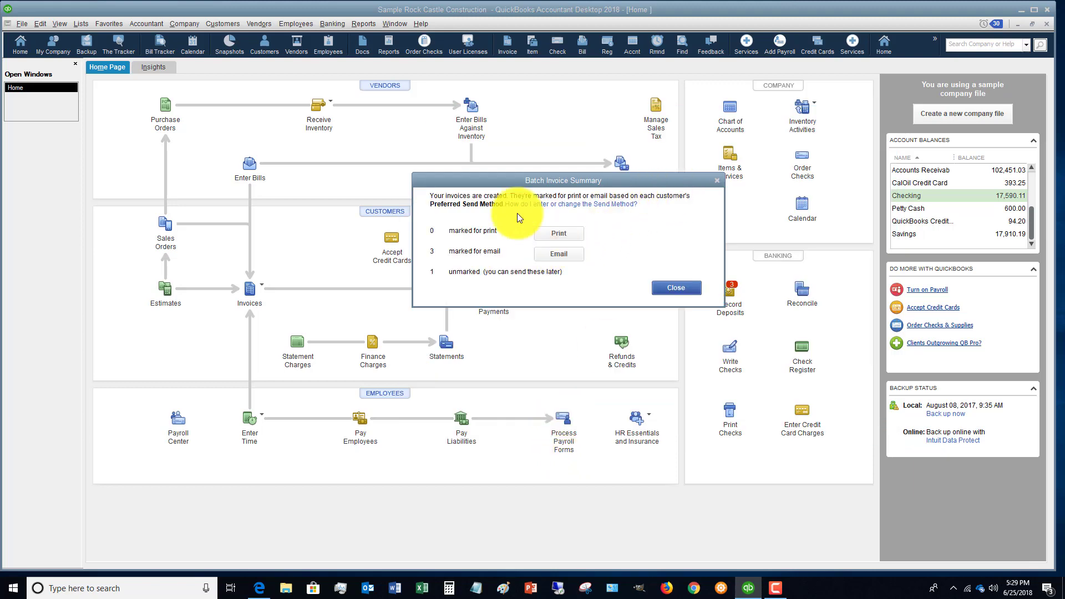
pyautogui.moveTo(569, 216)
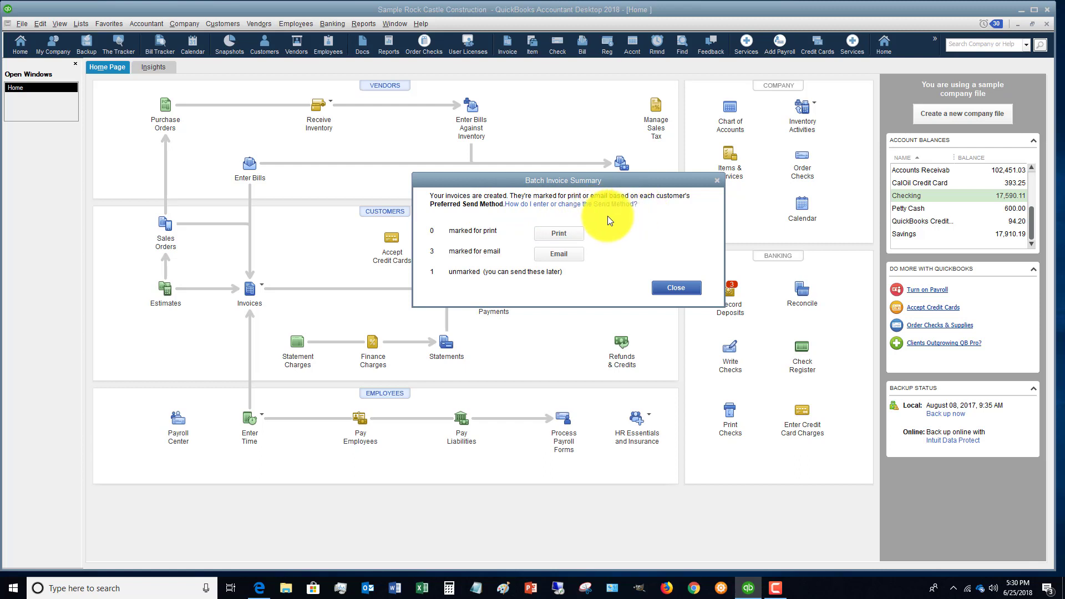
pyautogui.moveTo(511, 257)
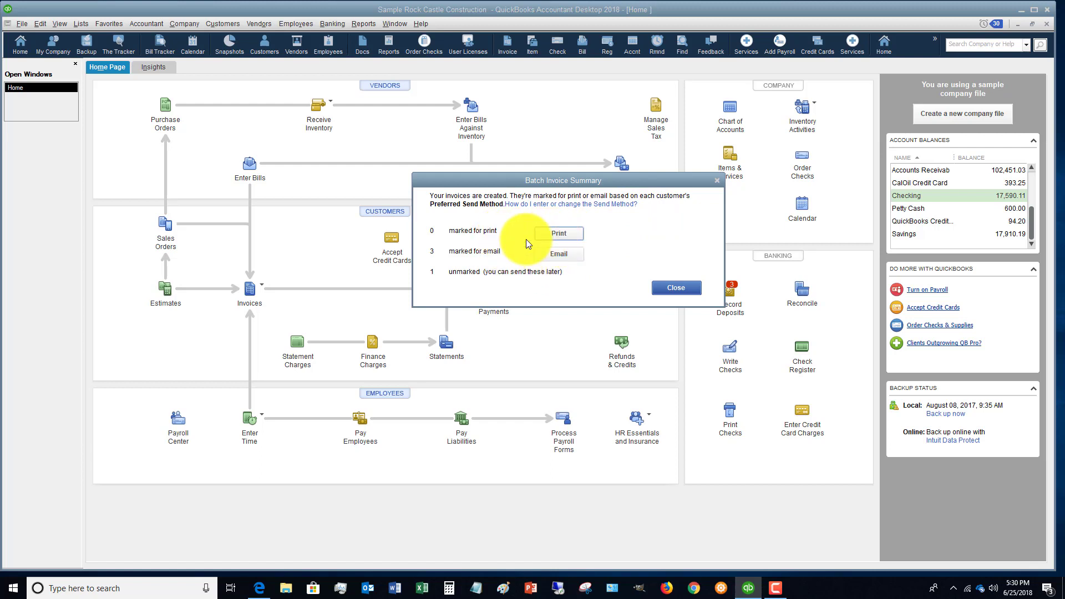
pyautogui.moveTo(496, 281)
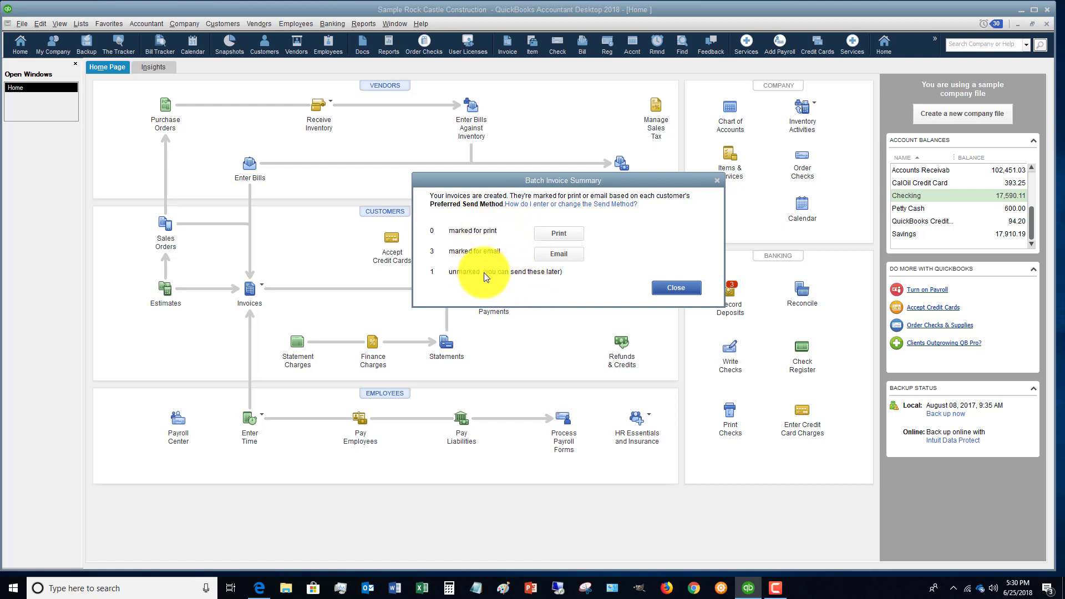
pyautogui.moveTo(502, 240)
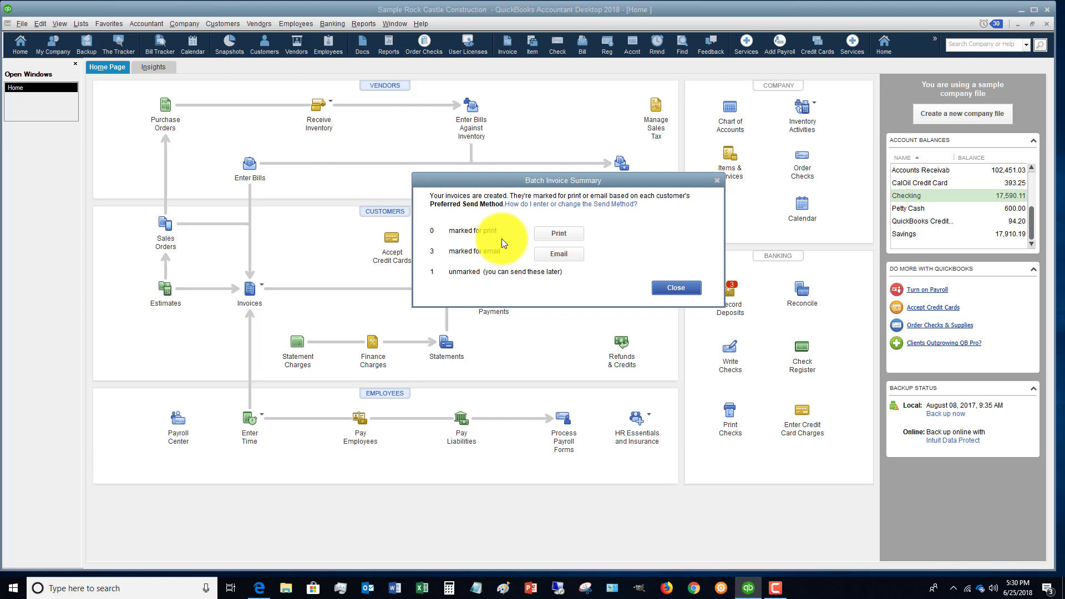
pyautogui.moveTo(617, 285)
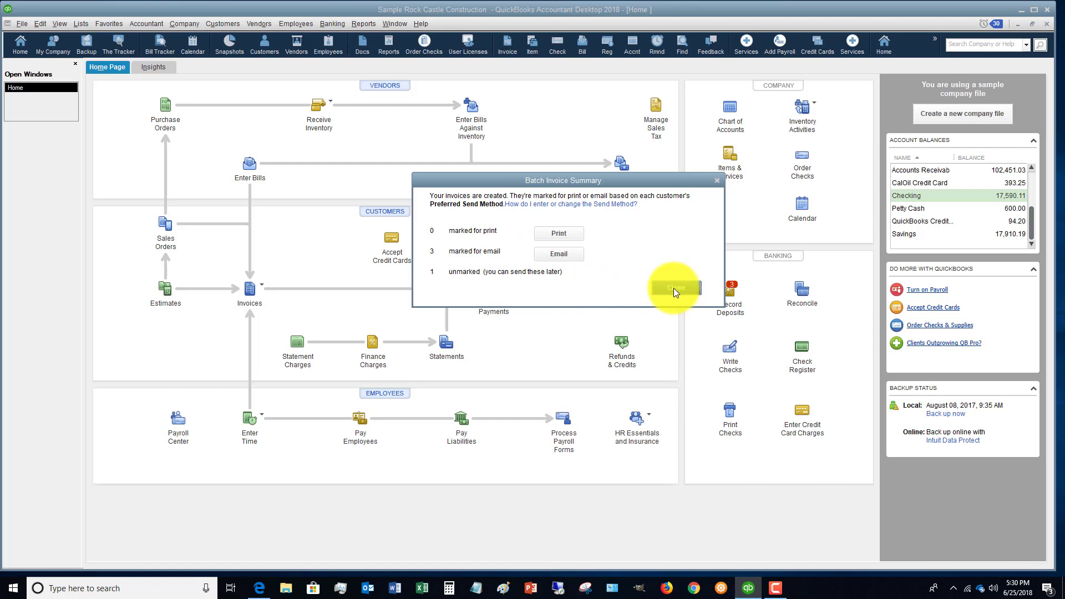
pyautogui.click(672, 287)
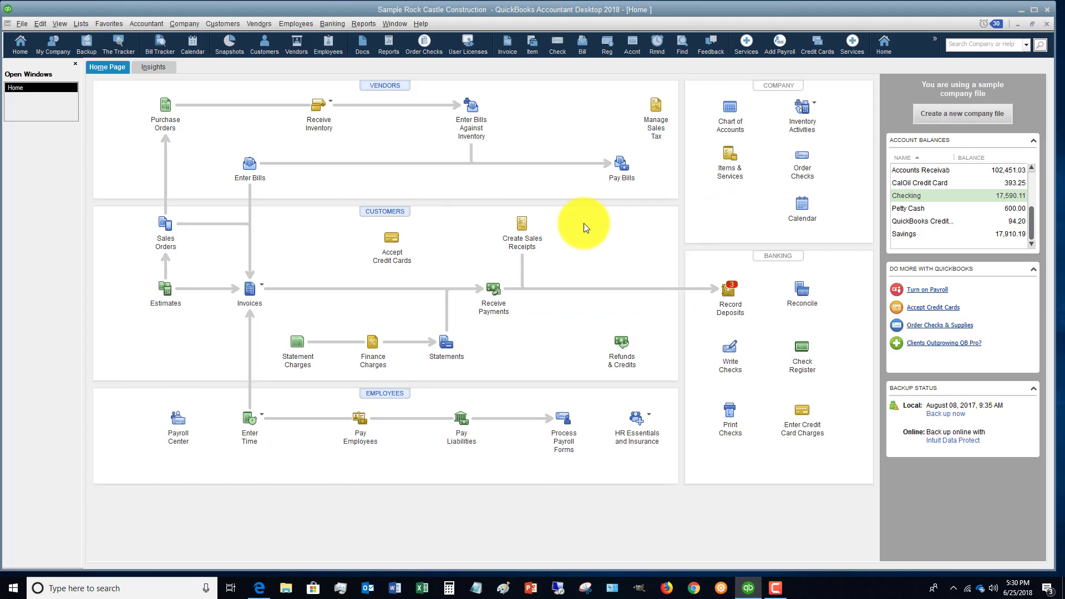
# - Open Send Forms and preview invoice 1114's attached PDF
pyautogui.click(21, 23)
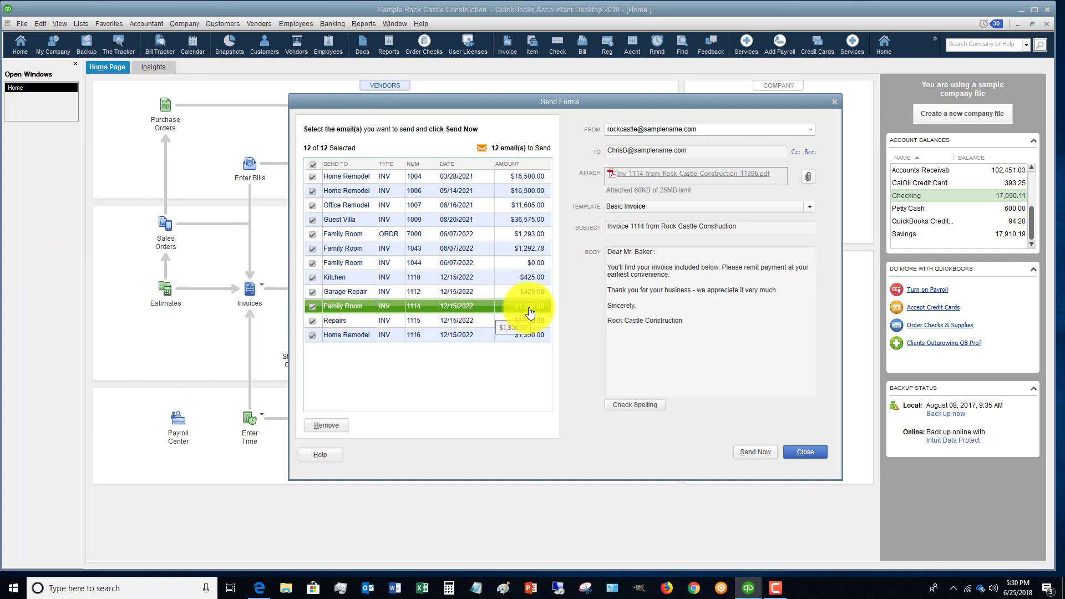
pyautogui.moveTo(730, 172)
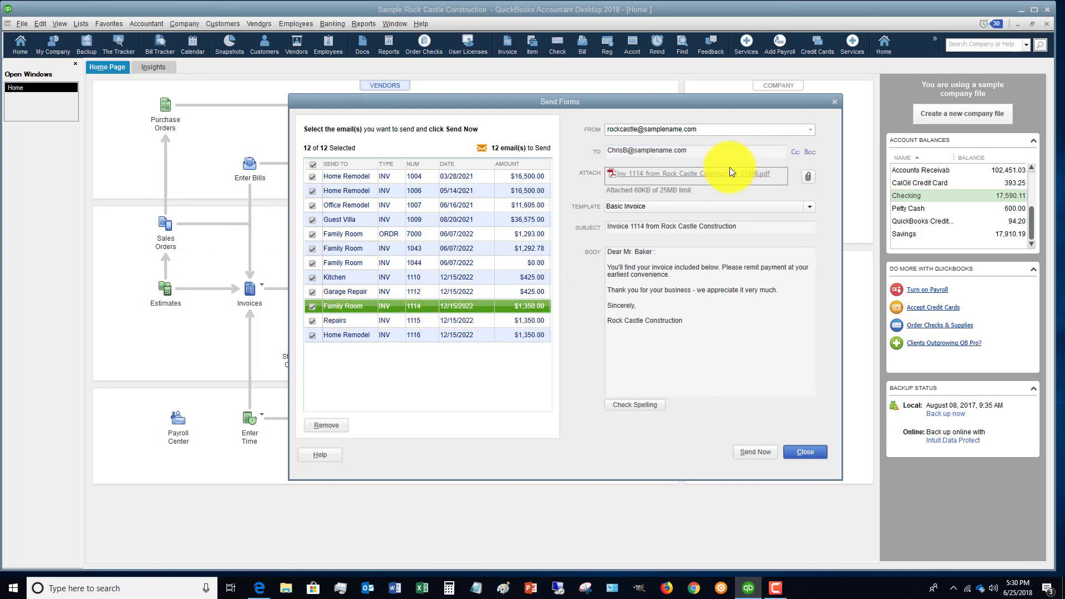
pyautogui.click(669, 173)
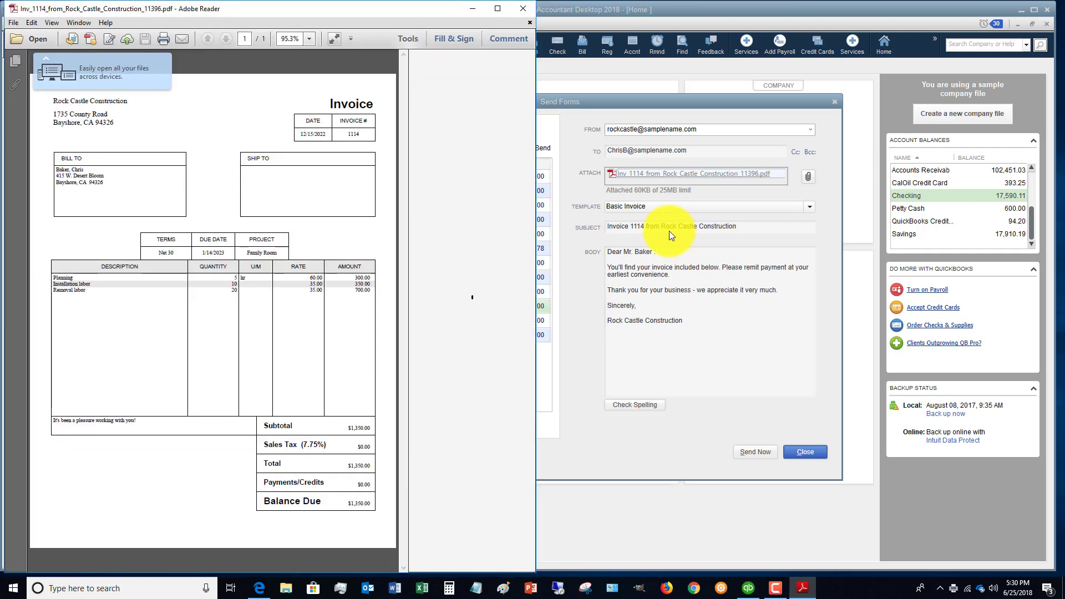
# - Close invoice 1114's PDF after checking the $1,350.00 balance due
pyautogui.click(407, 38)
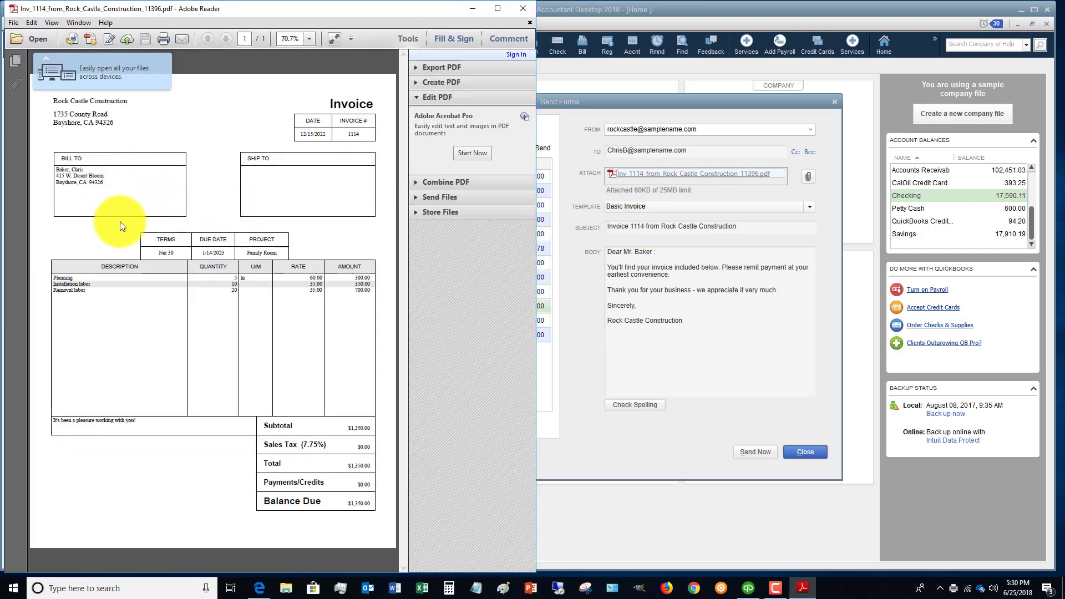
pyautogui.moveTo(190, 290)
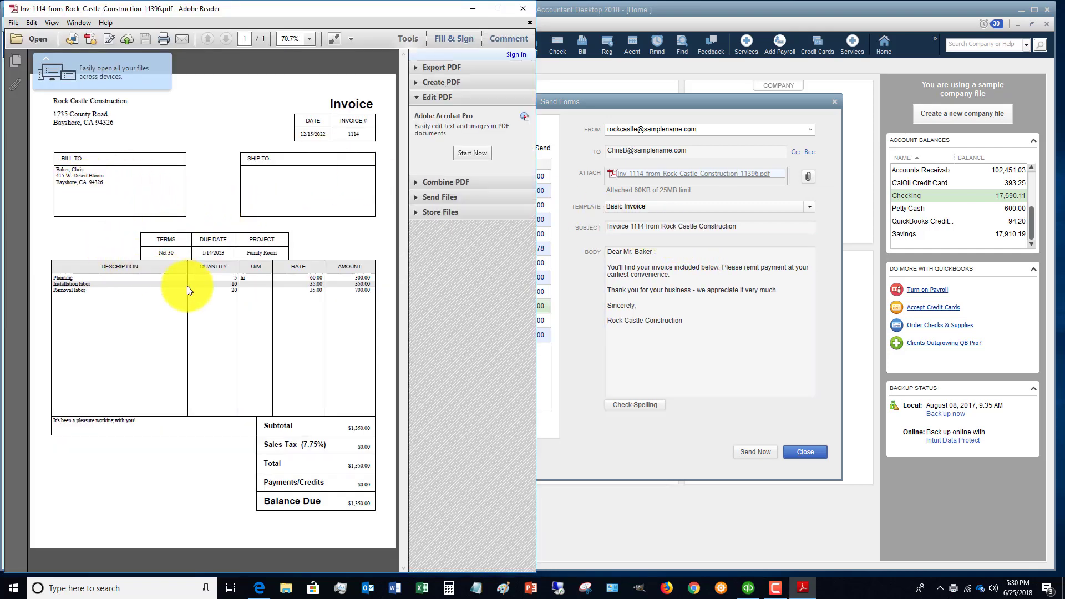
pyautogui.moveTo(104, 287)
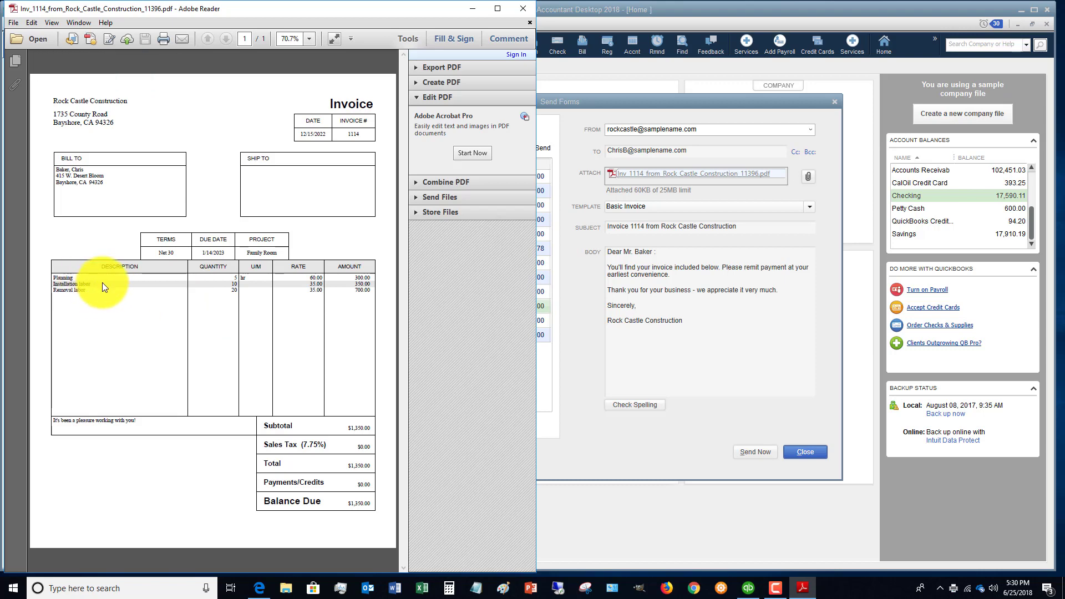
pyautogui.moveTo(496, 55)
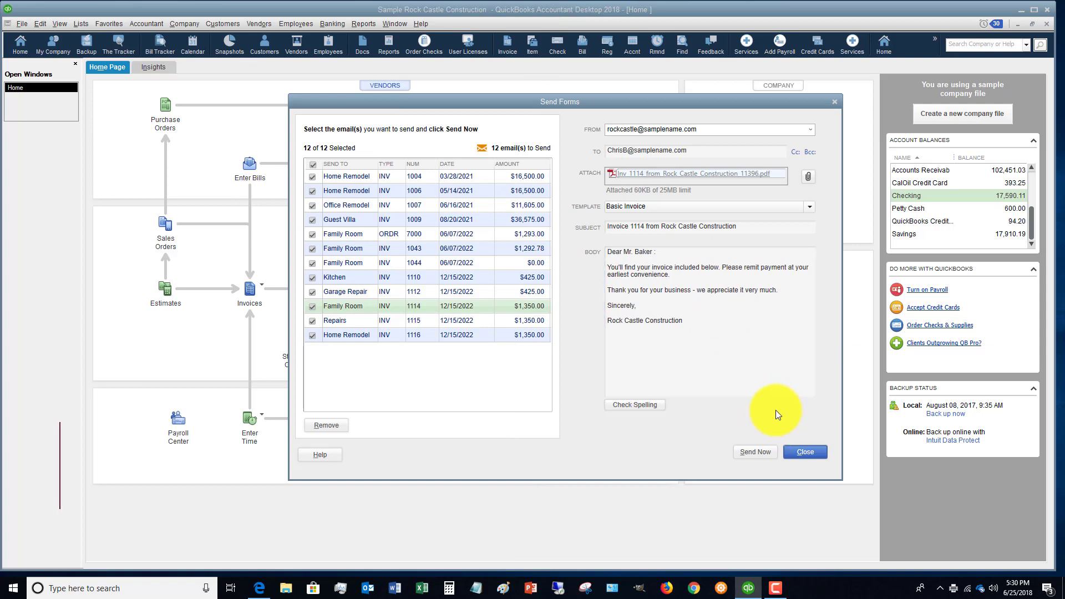
pyautogui.moveTo(708, 401)
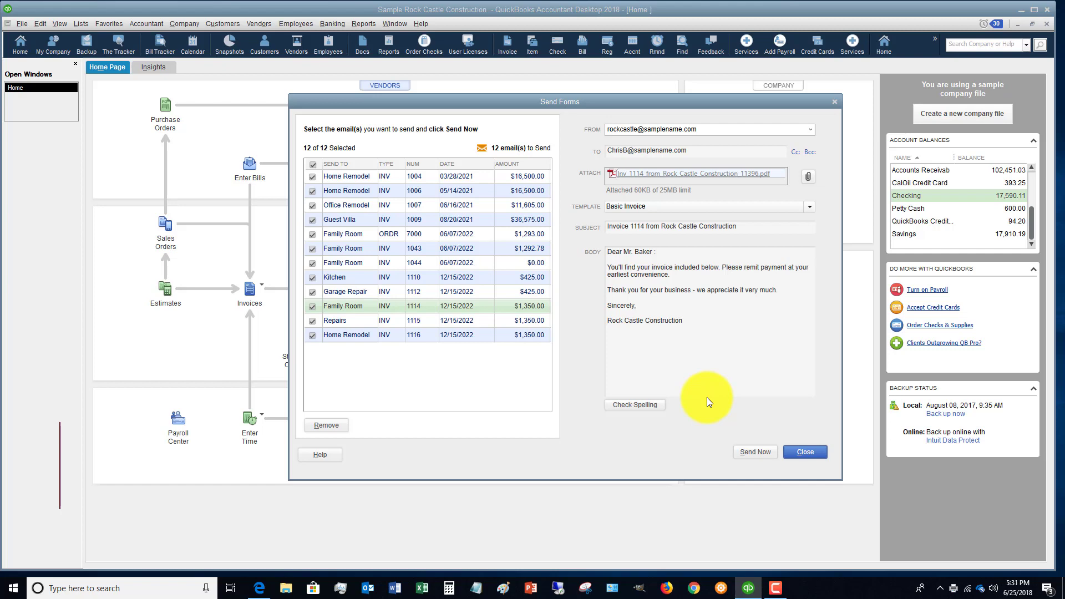
# - Close the Send Forms email queue to return to the Home page
pyautogui.click(804, 451)
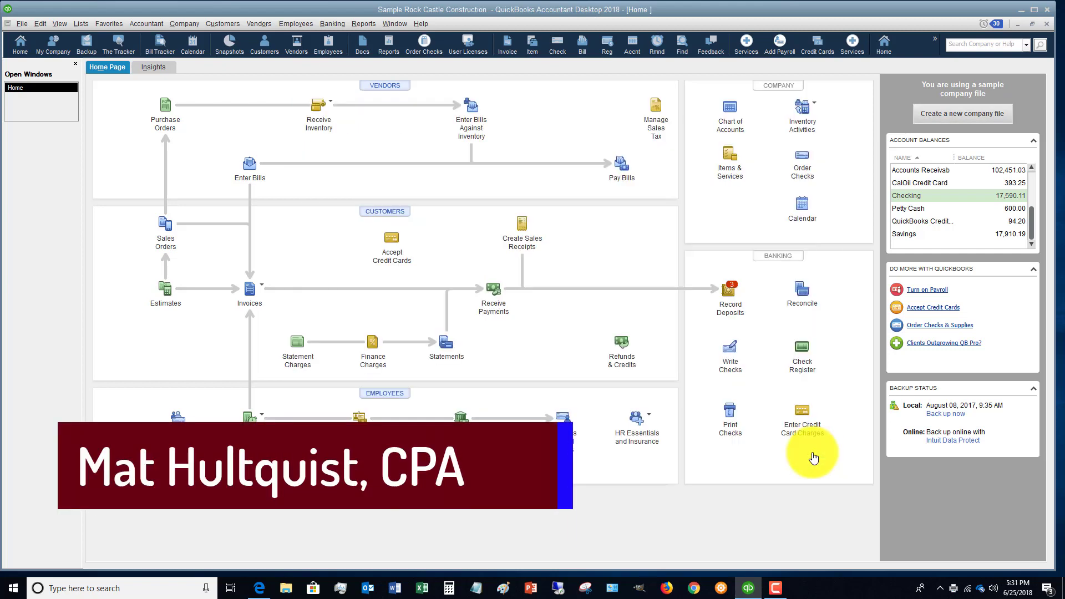
pyautogui.moveTo(391, 205)
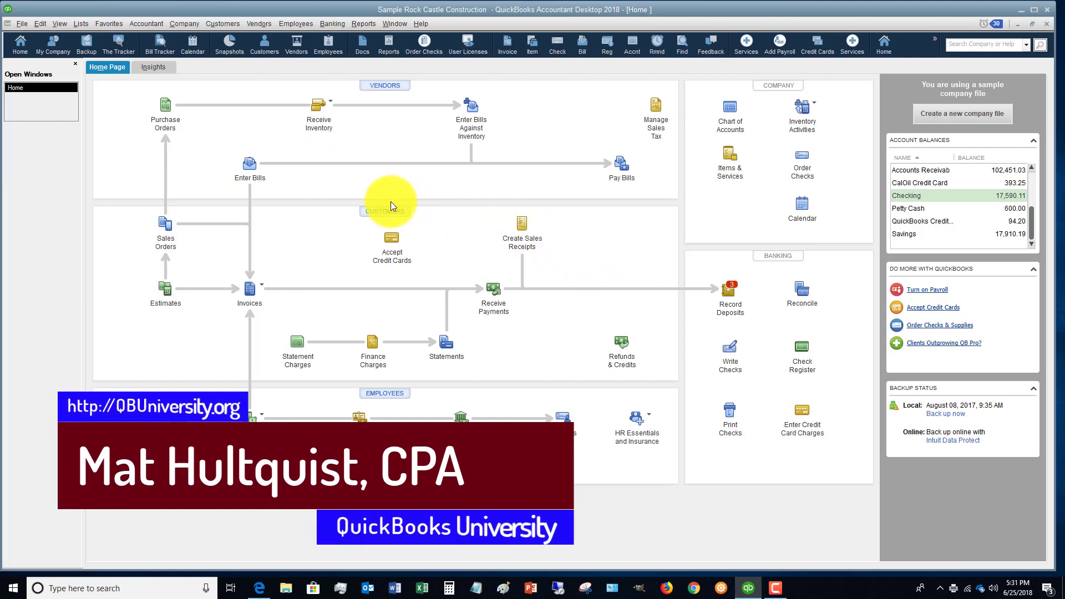